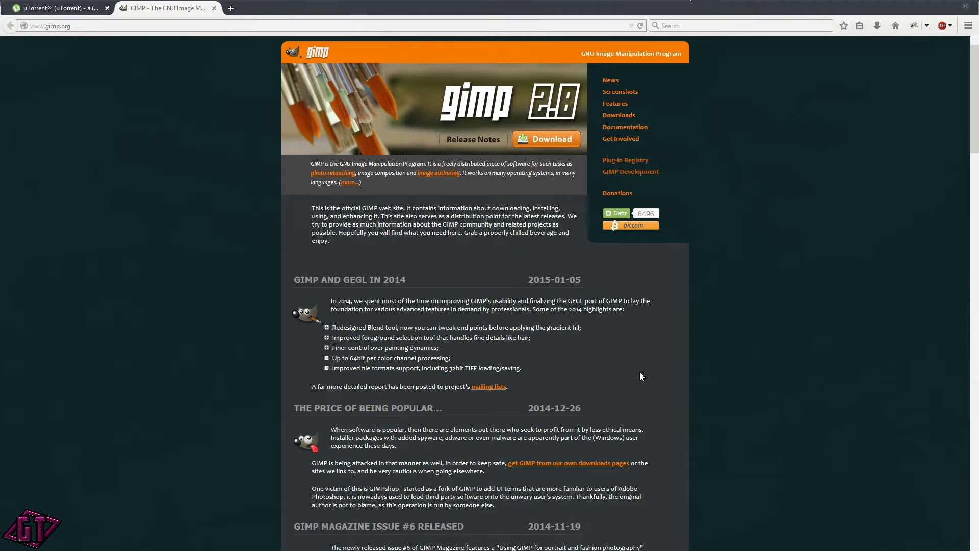
pyautogui.moveTo(190, 104)
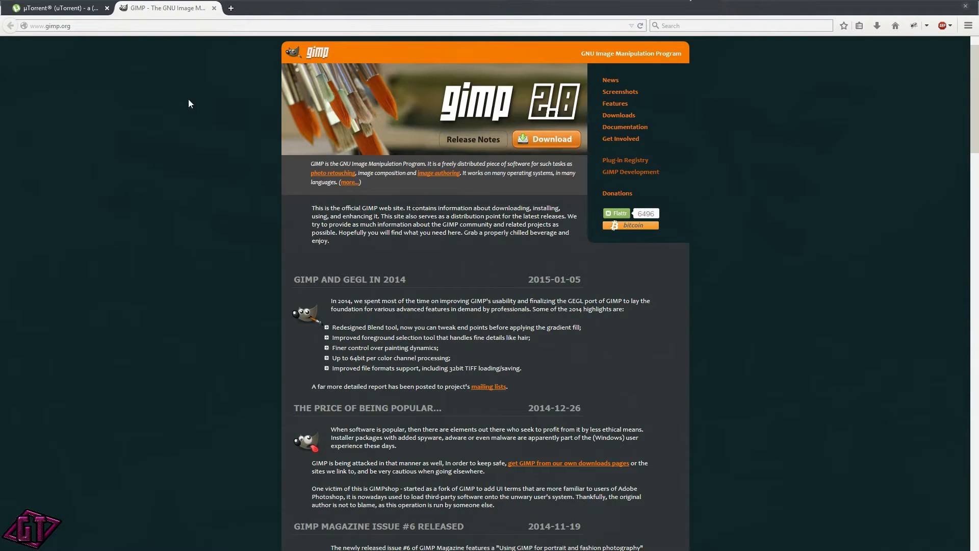
pyautogui.moveTo(887, 201)
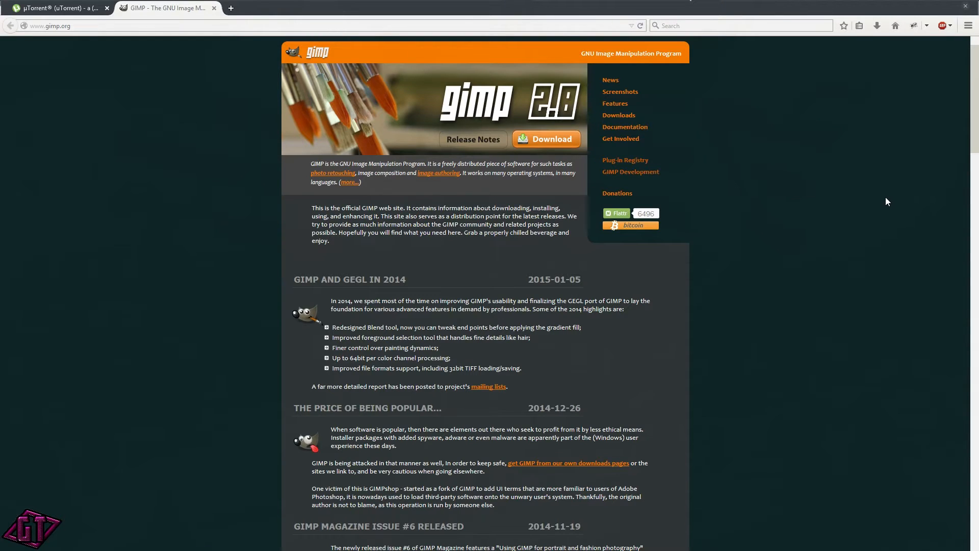
pyautogui.moveTo(831, 163)
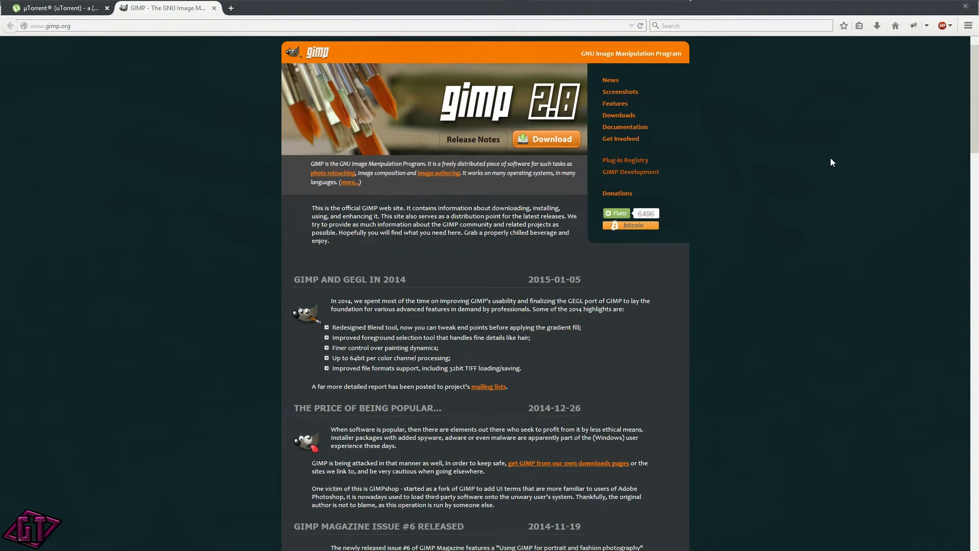
pyautogui.moveTo(24, 9)
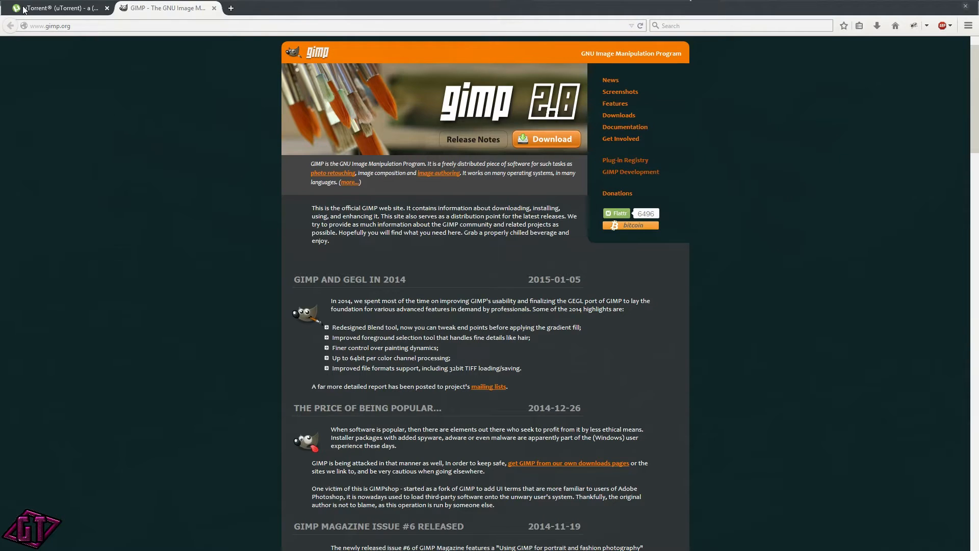
pyautogui.moveTo(46, 11)
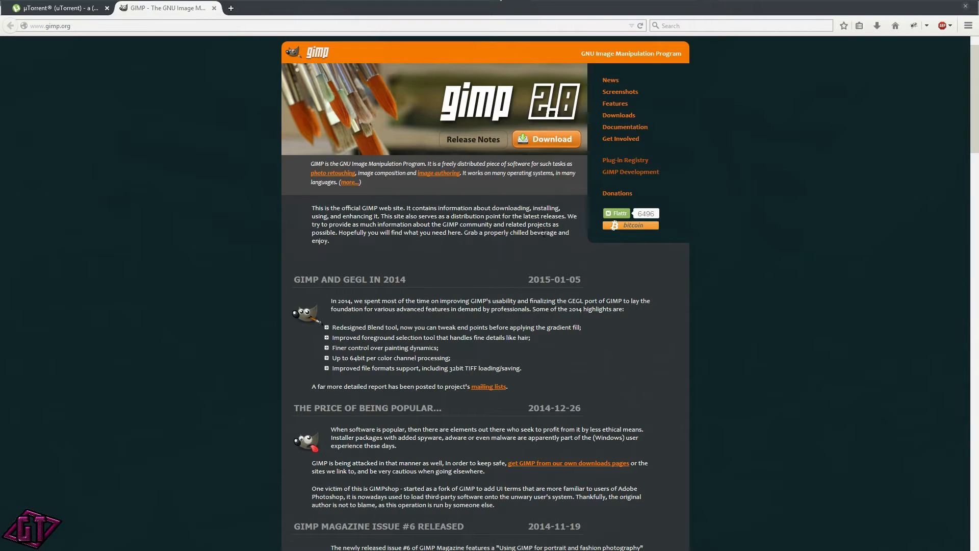
# Step: Go to the GIMP Downloads page and scroll to the GIMP 2.8.14 section
pyautogui.scroll(-3)
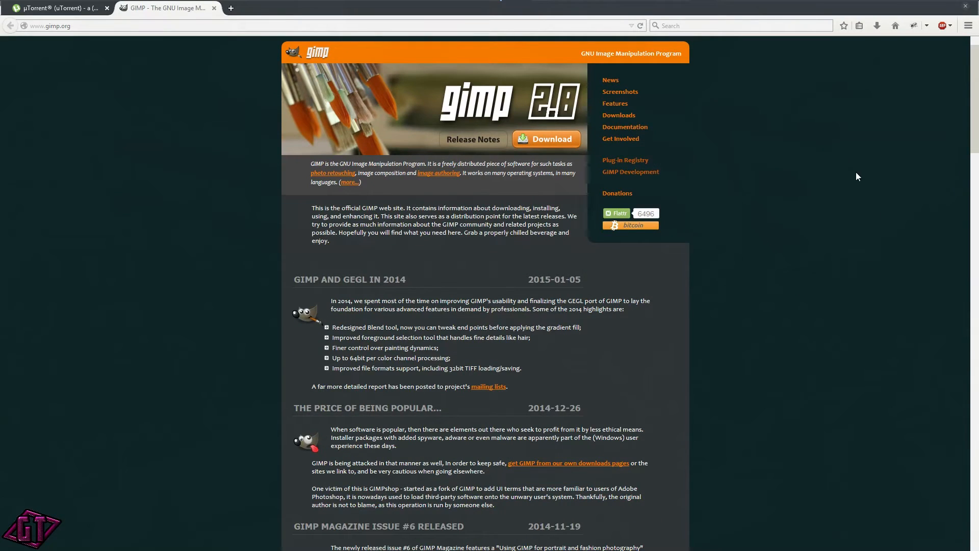
pyautogui.moveTo(298, 72)
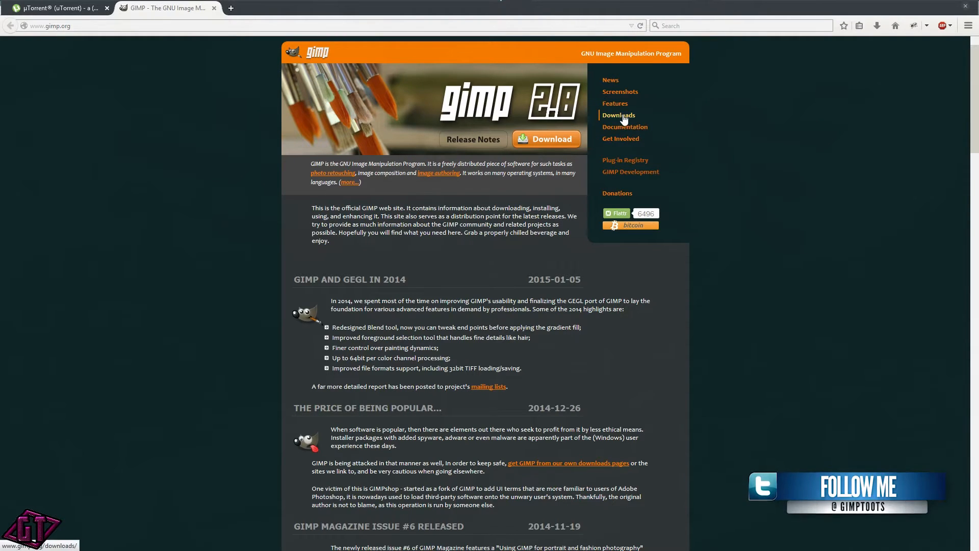
pyautogui.click(618, 115)
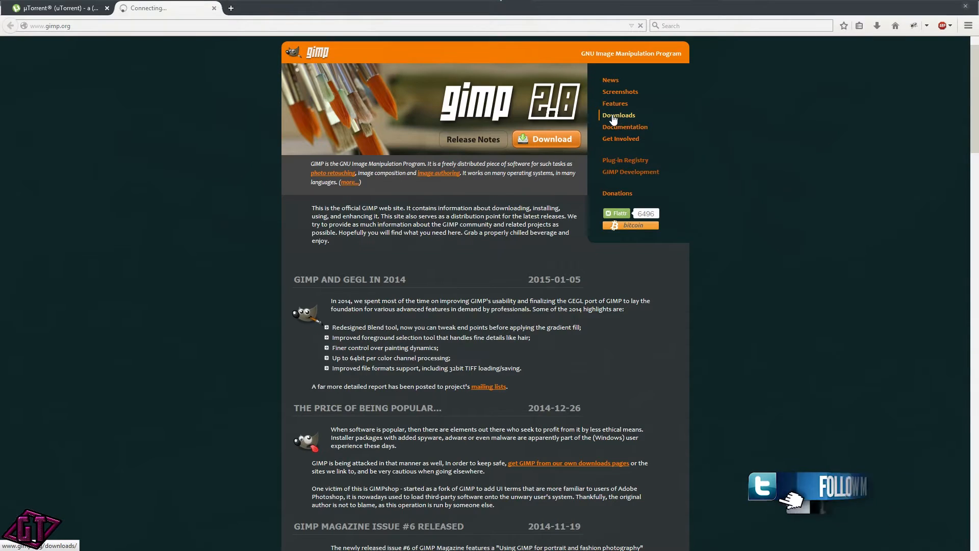
pyautogui.click(619, 115)
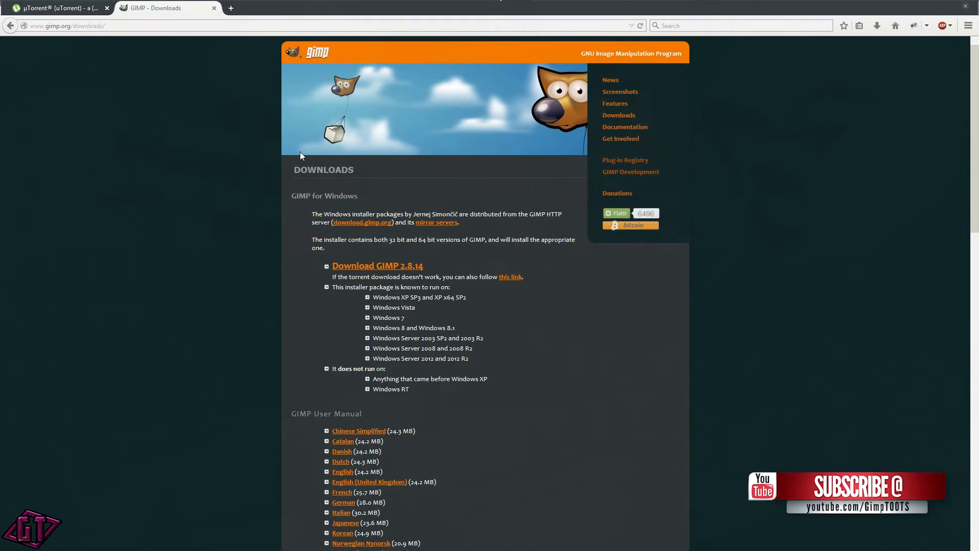
pyautogui.scroll(-3)
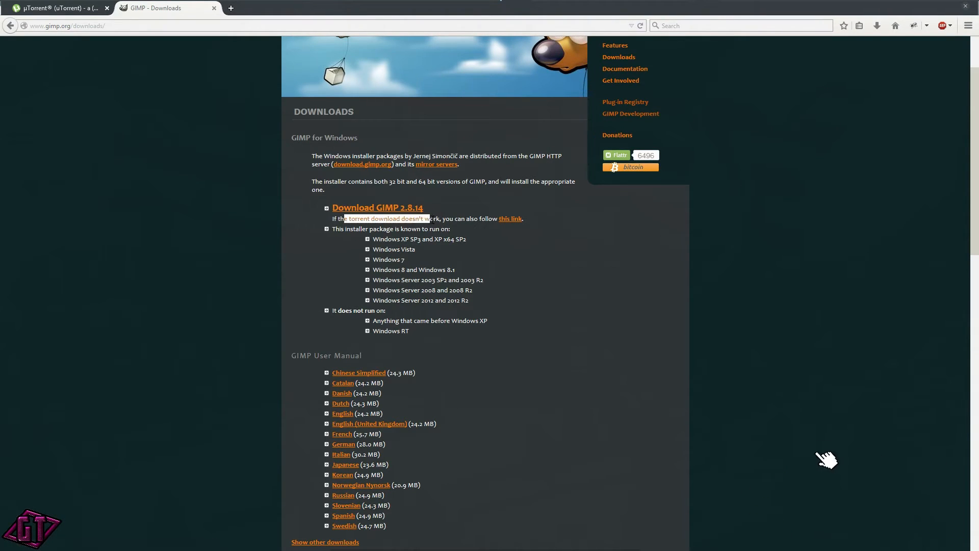
pyautogui.moveTo(510, 222)
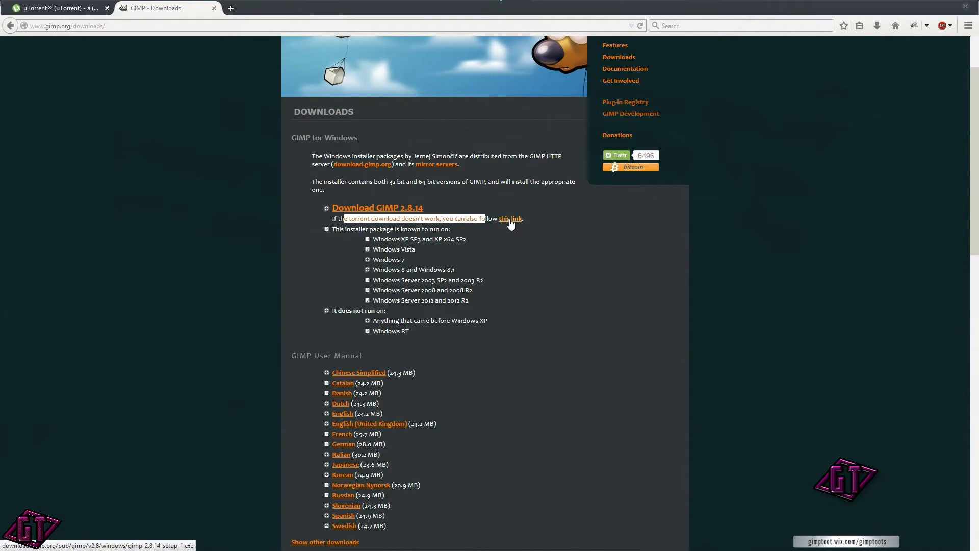
# Step: Start the direct GIMP 2.8.14 installer download, then cancel it without saving
pyautogui.click(510, 218)
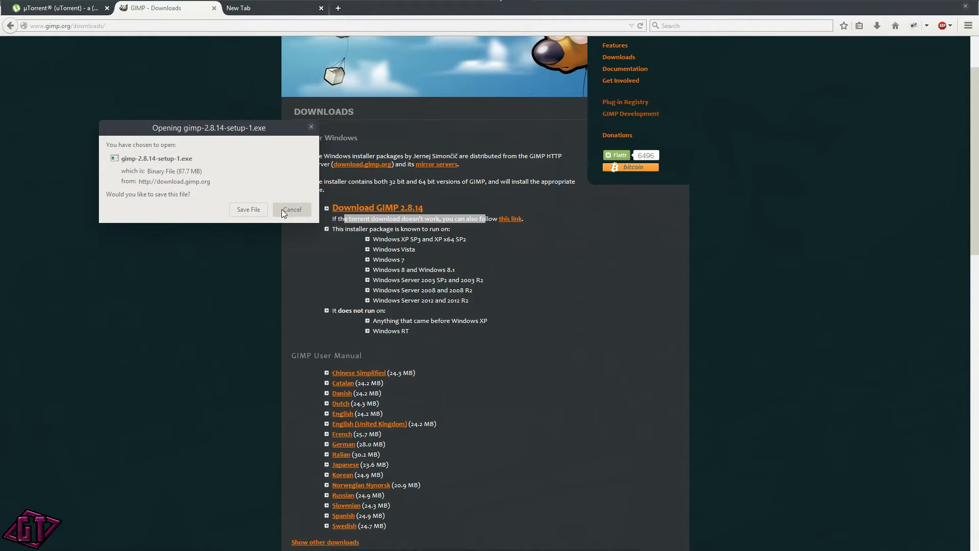
pyautogui.click(292, 209)
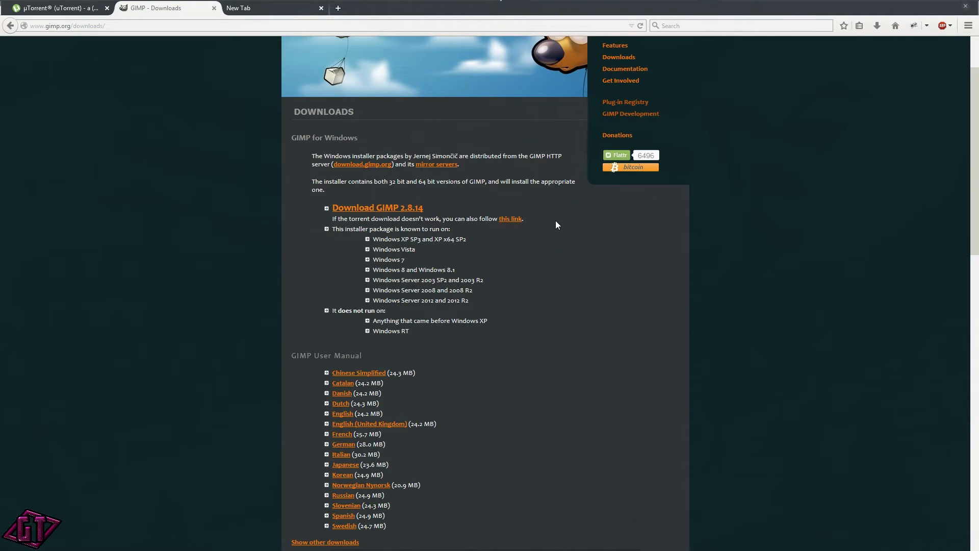
pyautogui.scroll(3)
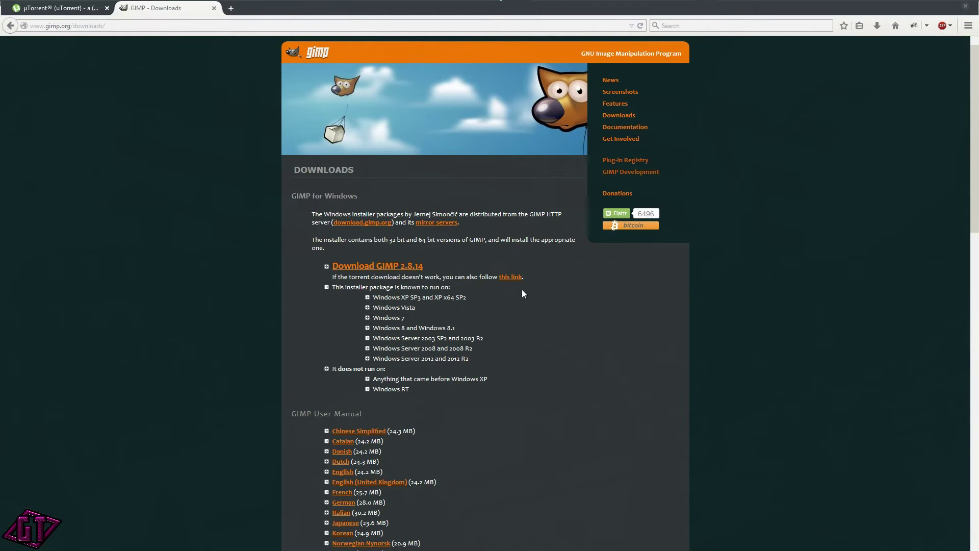
# Step: Save the free Windows uTorrent installer from the uTorrent website
pyautogui.click(56, 9)
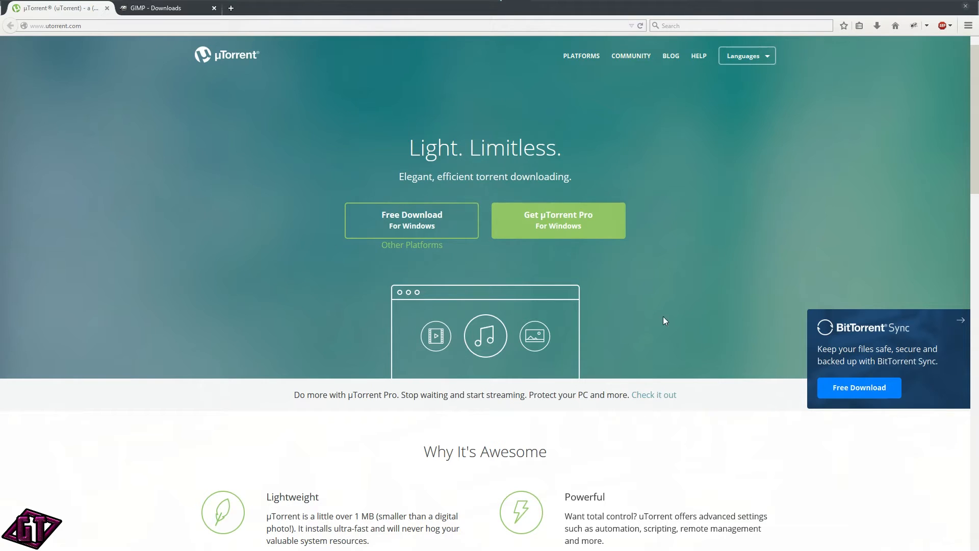
pyautogui.scroll(-3)
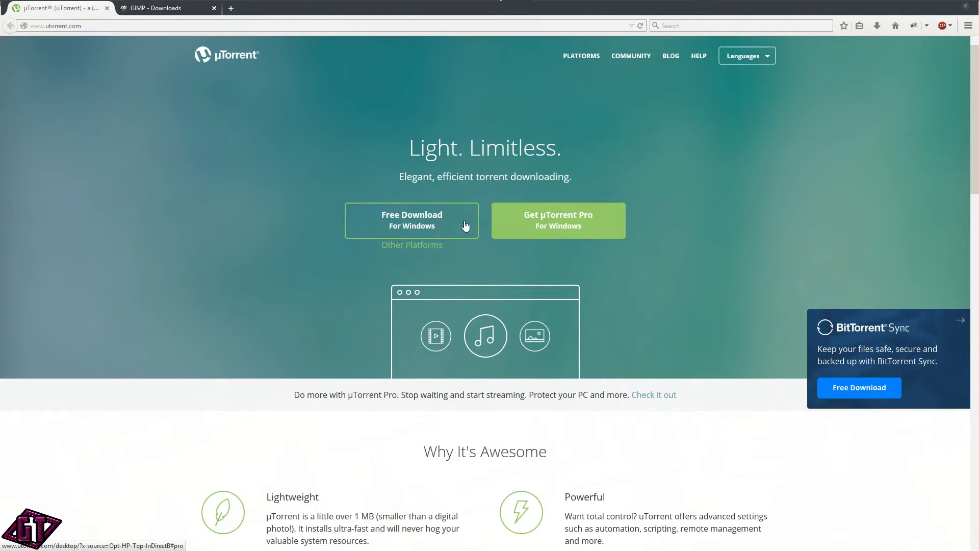
pyautogui.moveTo(416, 243)
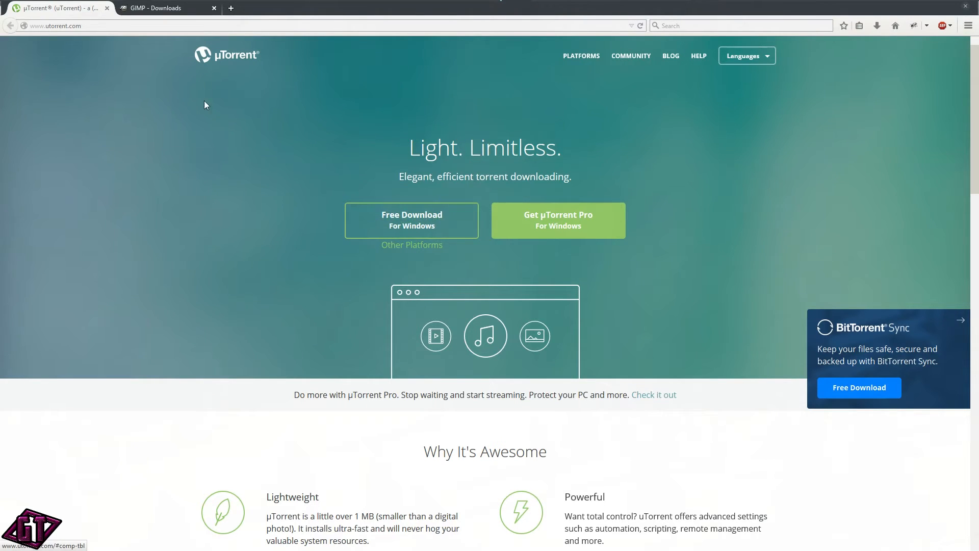
pyautogui.moveTo(385, 216)
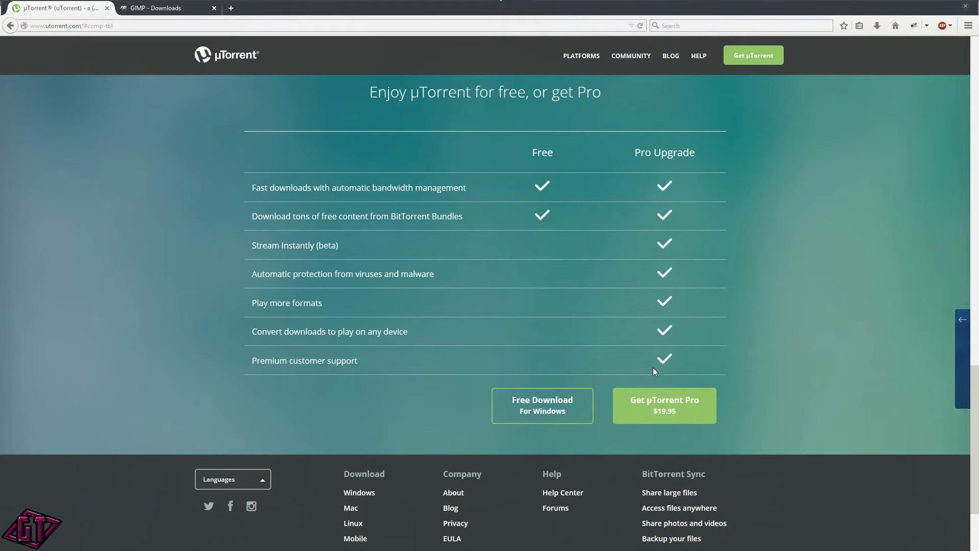
pyautogui.click(542, 405)
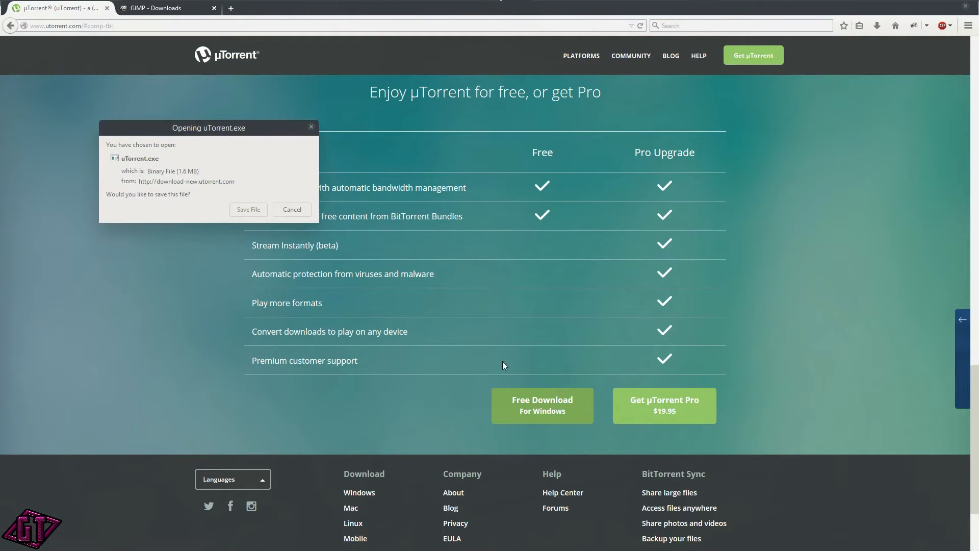
pyautogui.click(248, 210)
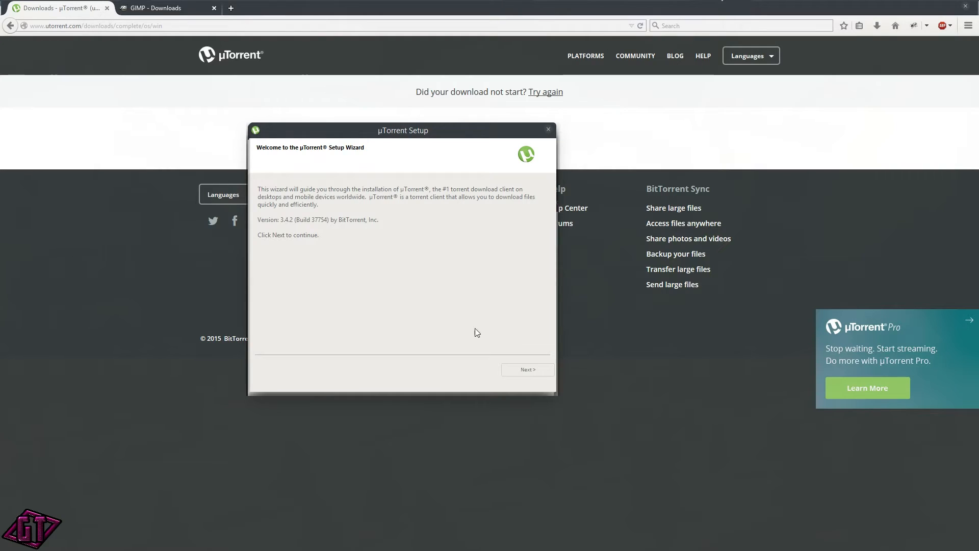
# Step: Accept the uTorrent license, keep default shortcuts, and disable launching at Windows startup
pyautogui.click(528, 369)
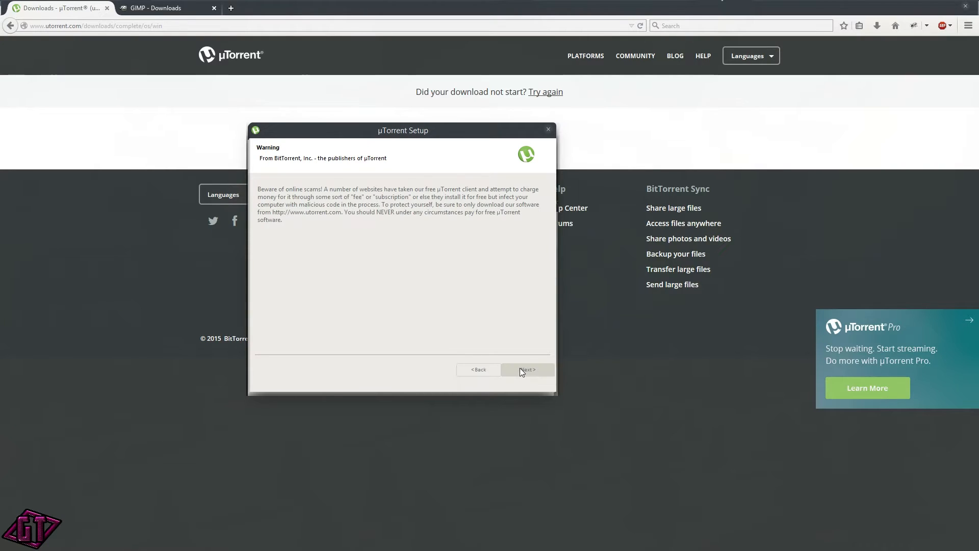
pyautogui.click(527, 369)
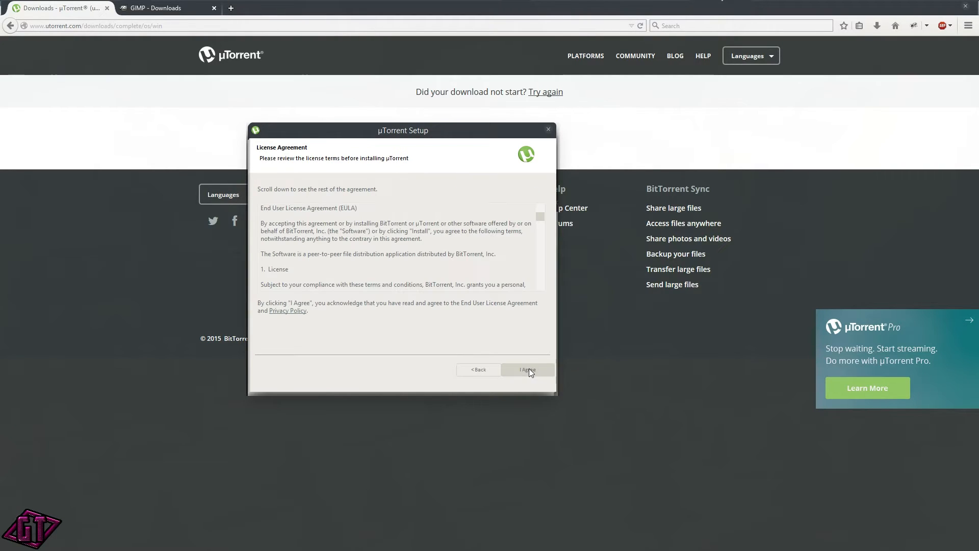
pyautogui.click(528, 369)
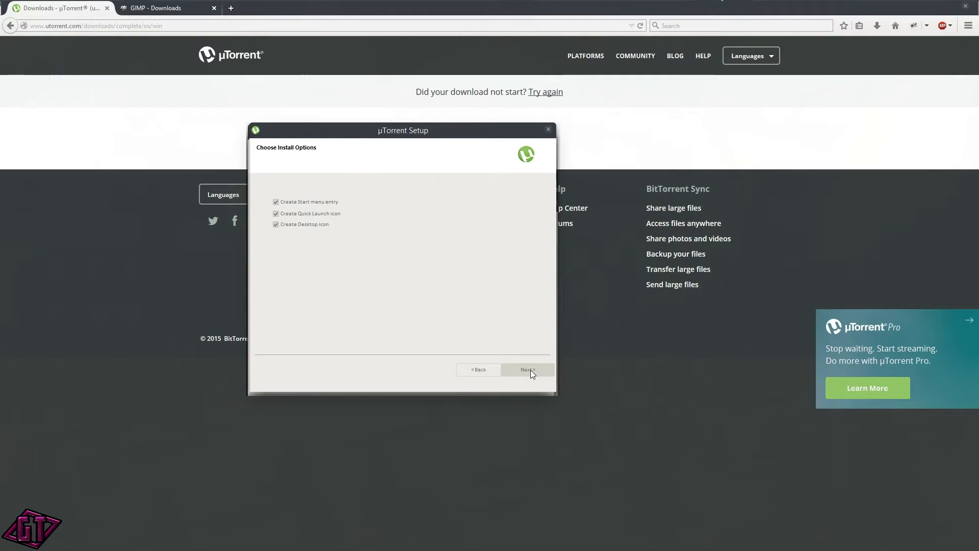
pyautogui.click(527, 370)
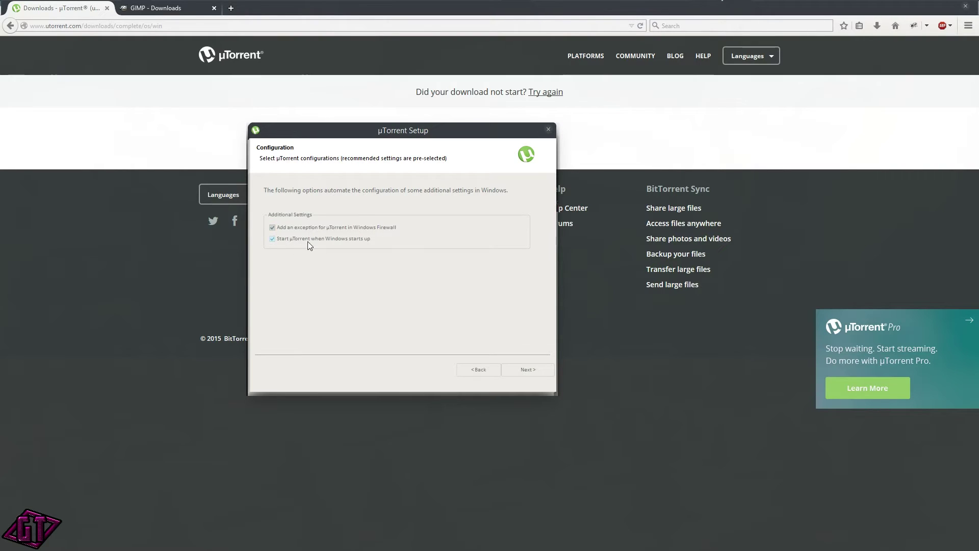
pyautogui.click(272, 239)
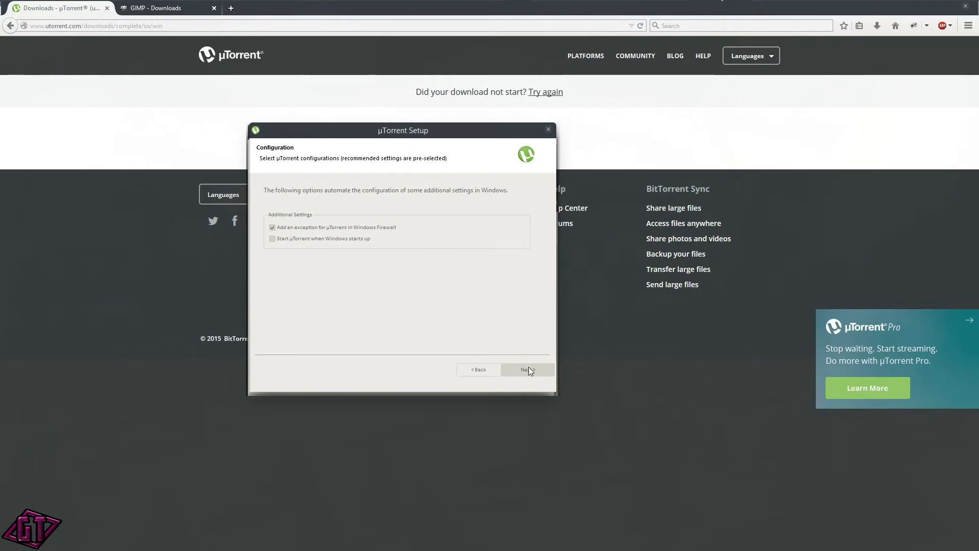
pyautogui.click(527, 369)
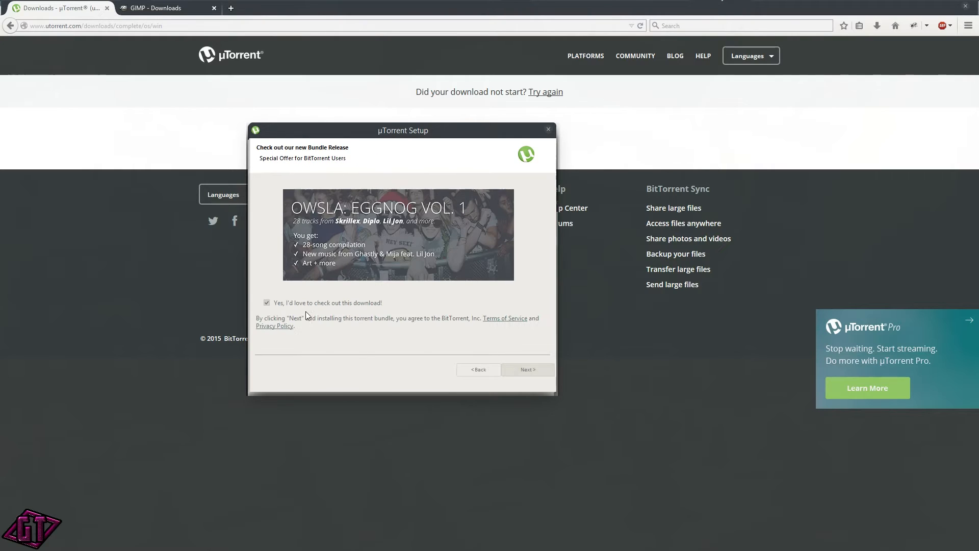
# Step: Decline the bundled music, search and RealPlayer Cloud offers and finish installing
pyautogui.click(266, 302)
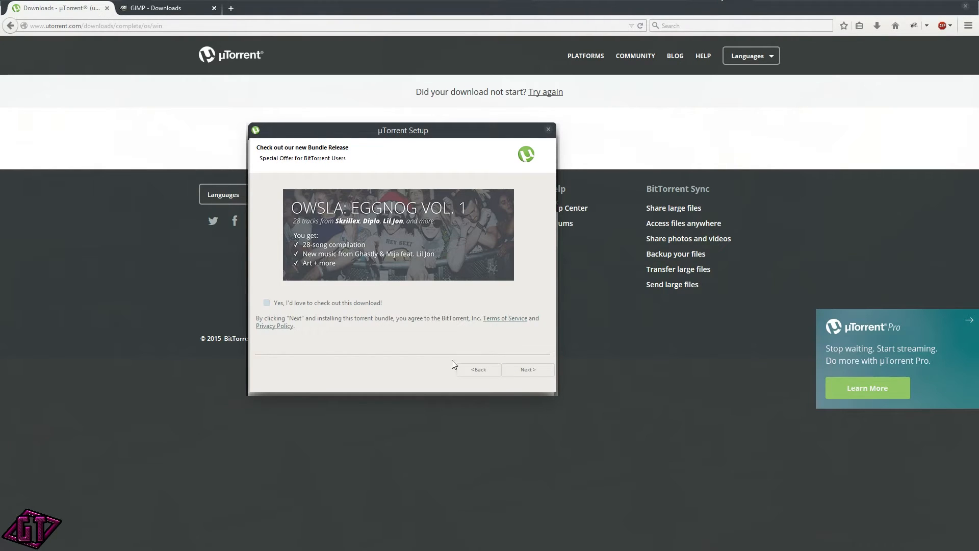
pyautogui.click(527, 369)
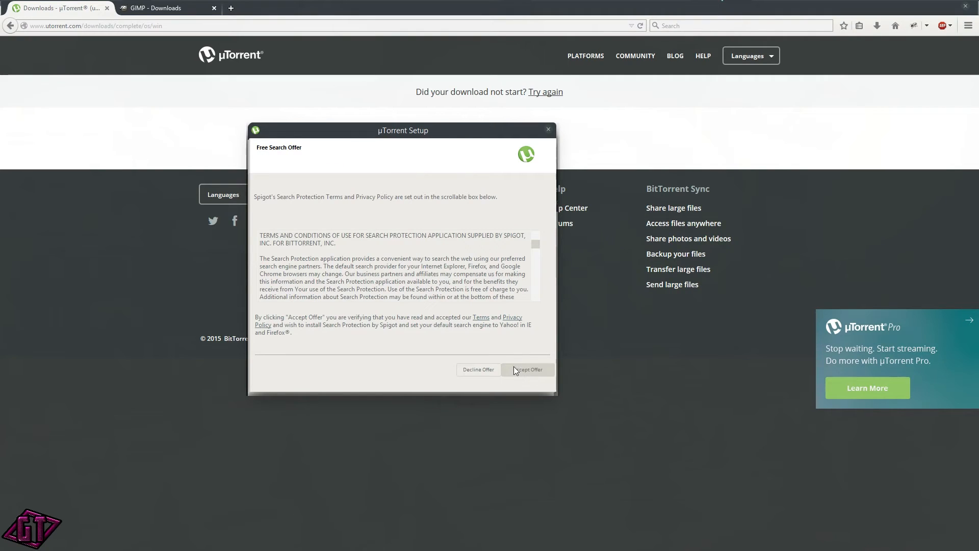
pyautogui.click(527, 370)
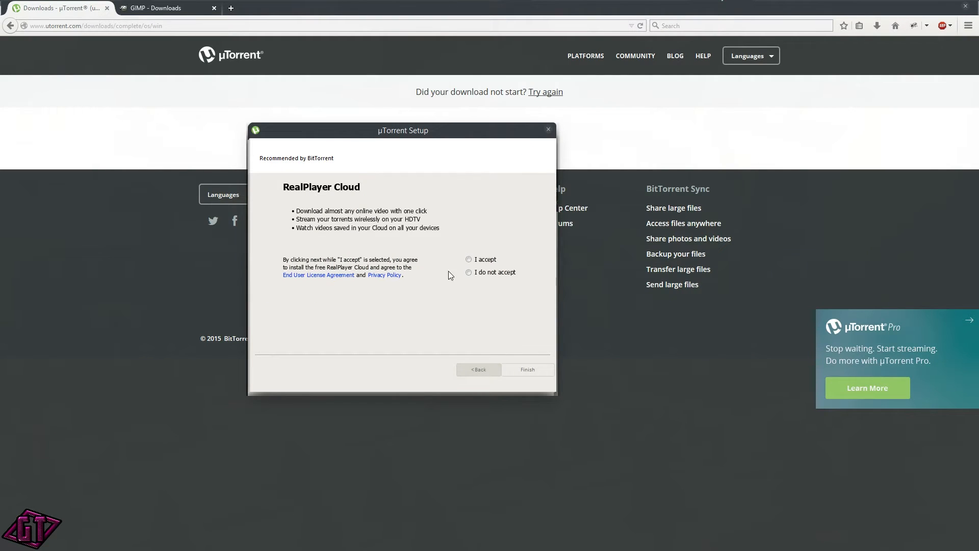
pyautogui.click(469, 272)
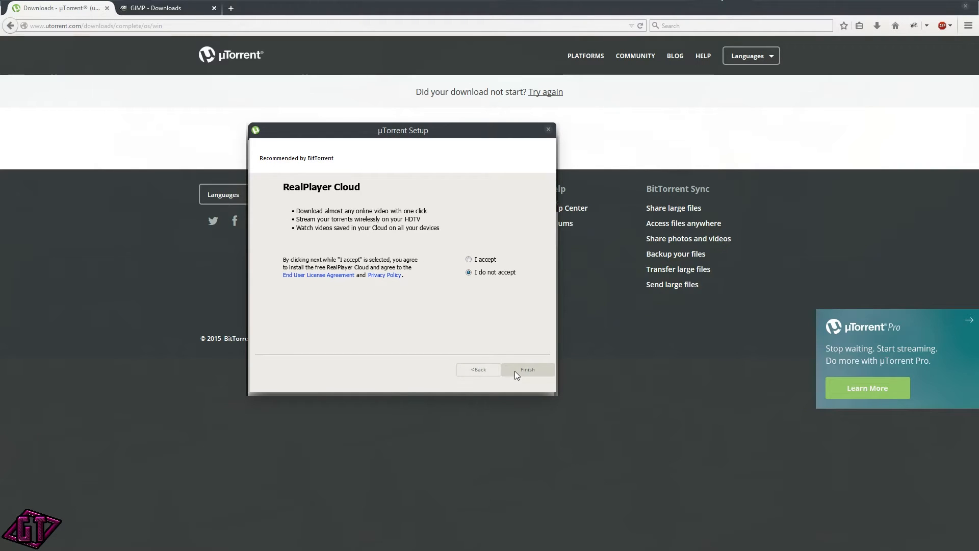
pyautogui.click(528, 369)
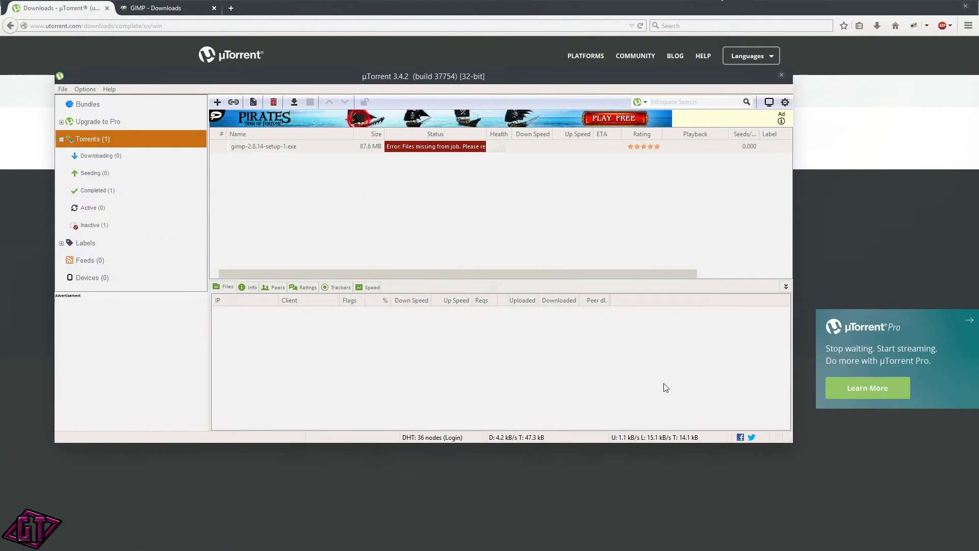
pyautogui.moveTo(314, 148)
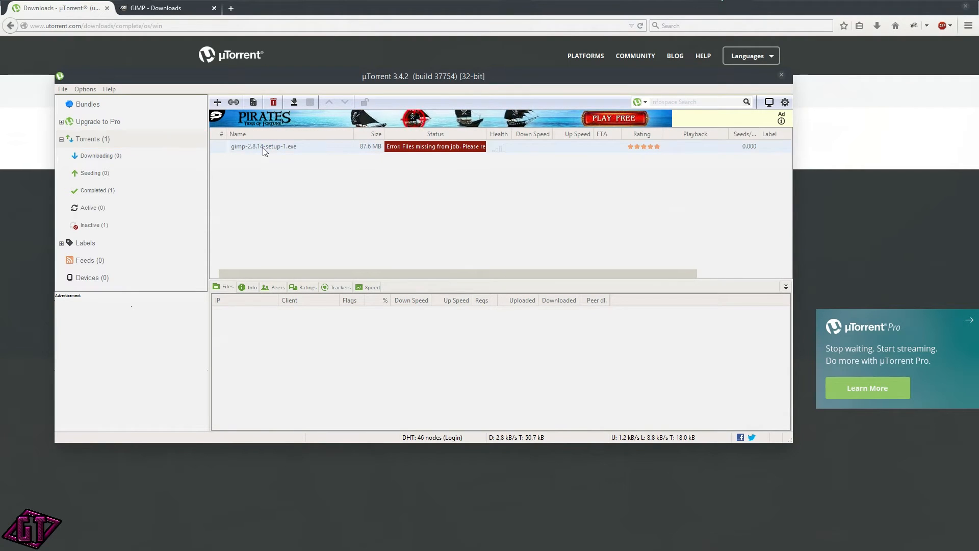
# Step: Show the context menu for the errored gimp-2.8.14-setup-1.exe torrent
pyautogui.rightClick(283, 149)
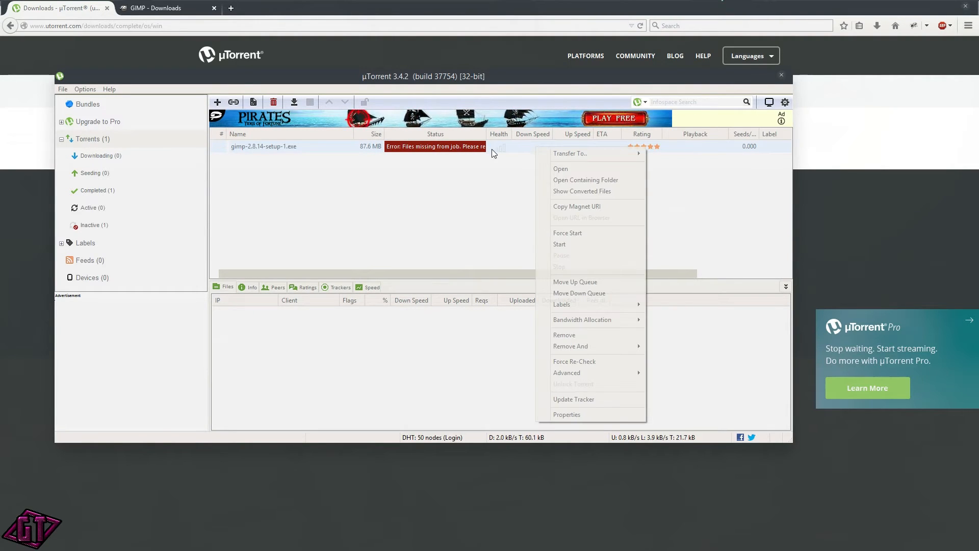
pyautogui.moveTo(573, 153)
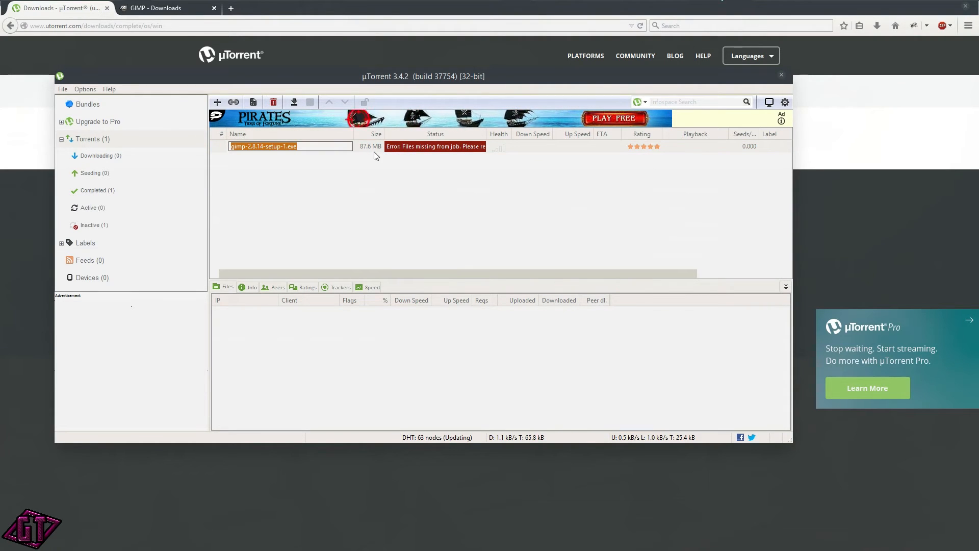
# Step: Remove the gimp-2.8.14-setup-1.exe torrent and confirm the removal
pyautogui.click(273, 102)
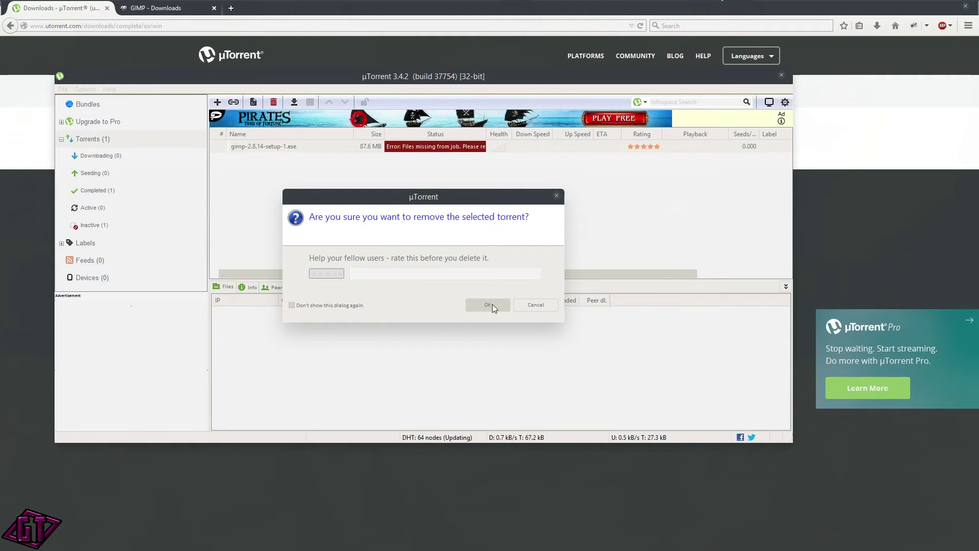
pyautogui.click(487, 304)
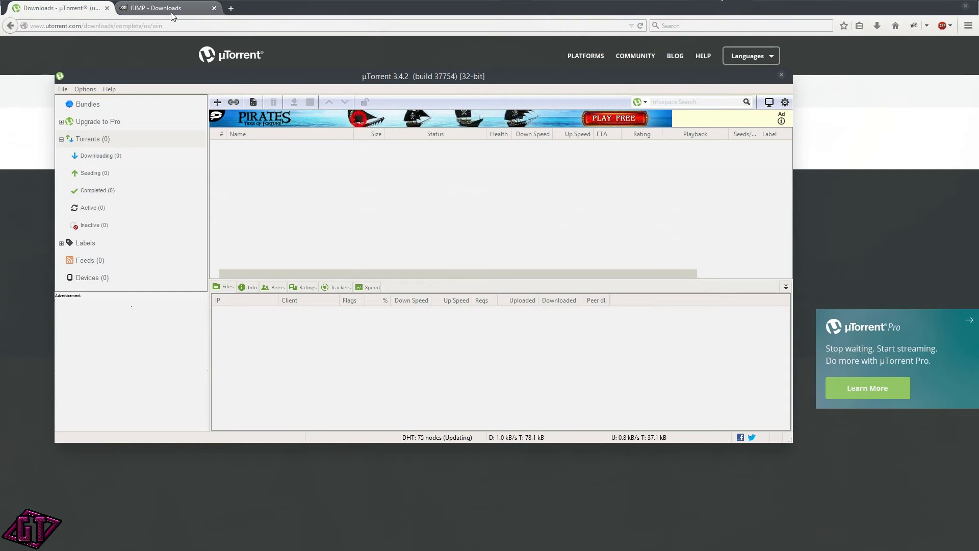
# Step: Close uTorrent and return to the 'GIMP - Downloads' tab in Firefox
pyautogui.click(158, 8)
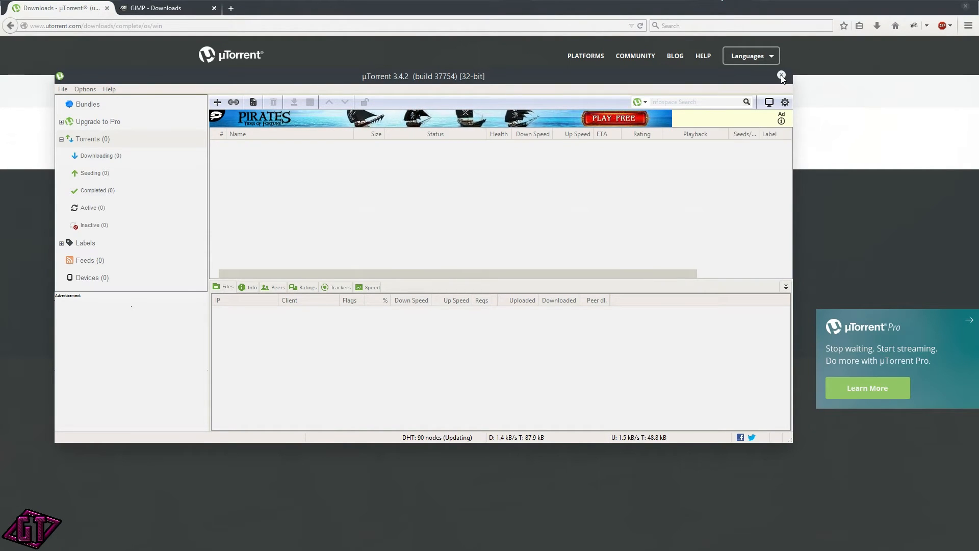
pyautogui.click(781, 75)
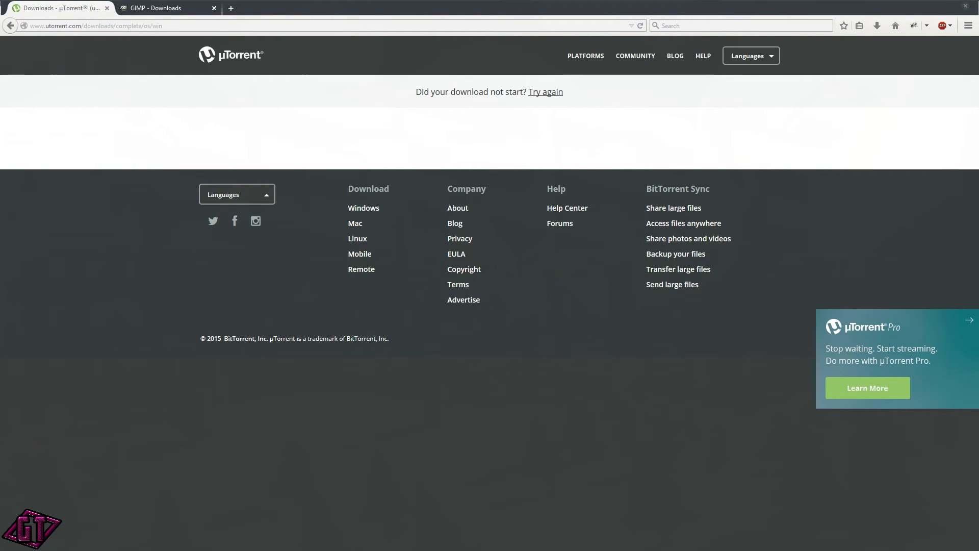
pyautogui.moveTo(435, 380)
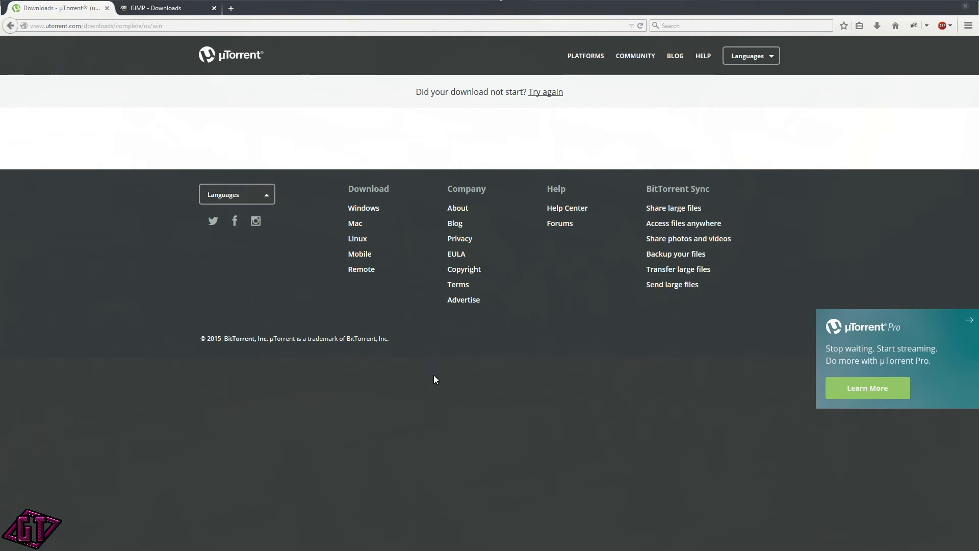
pyautogui.click(164, 8)
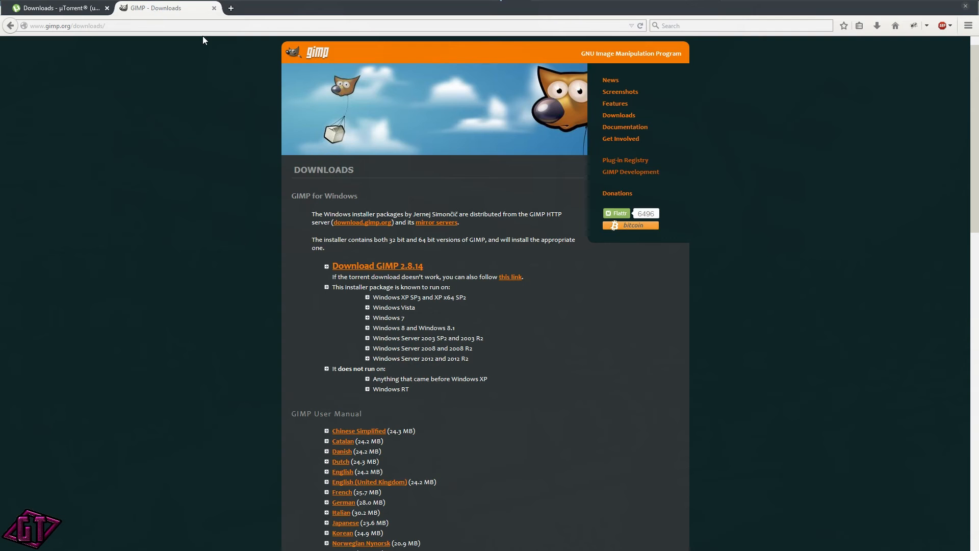
pyautogui.moveTo(363, 270)
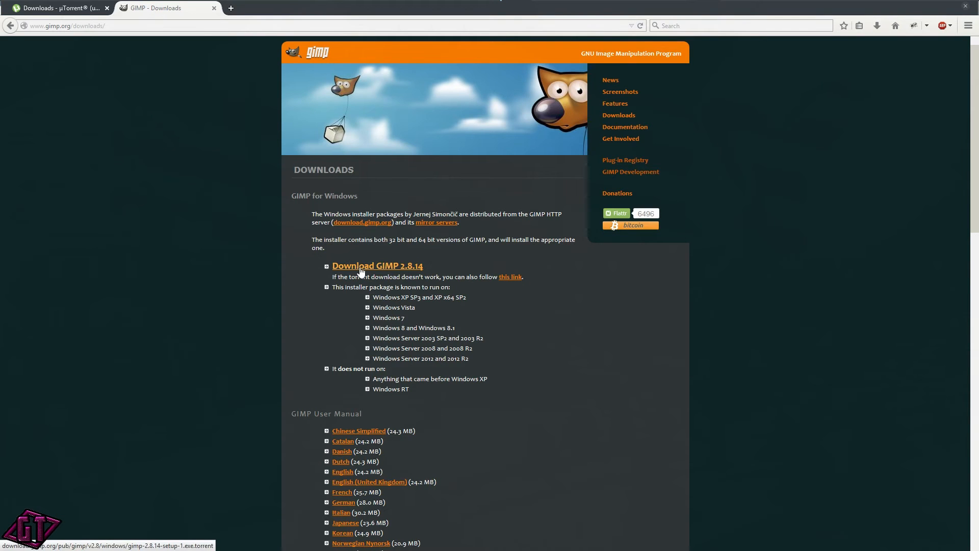
pyautogui.moveTo(386, 270)
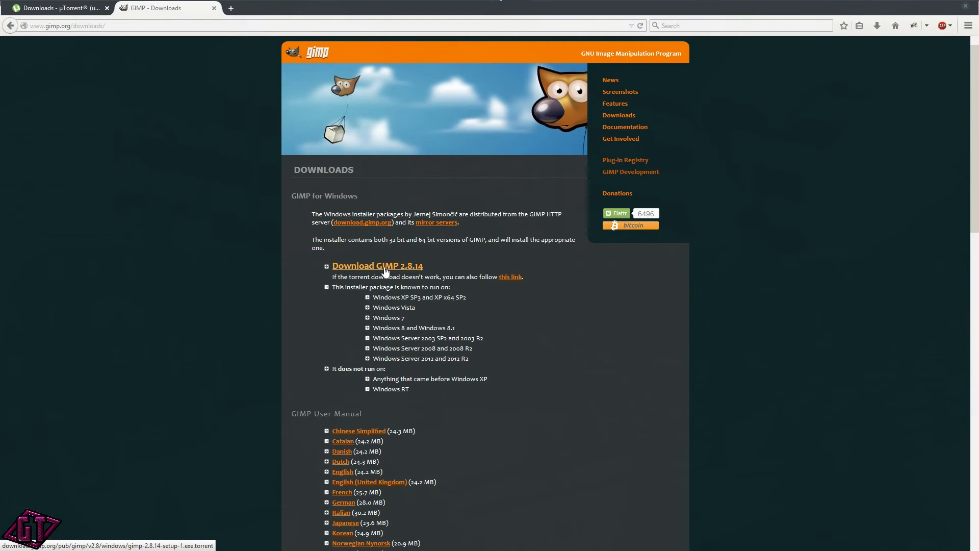
# Step: Download the GIMP 2.8.14 torrent file and open it with uTorrent
pyautogui.click(377, 266)
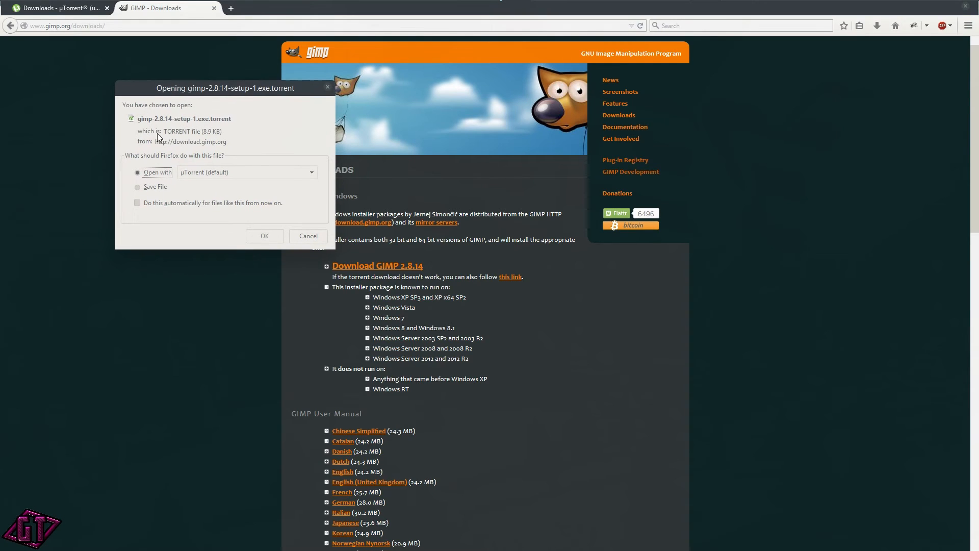
pyautogui.moveTo(179, 125)
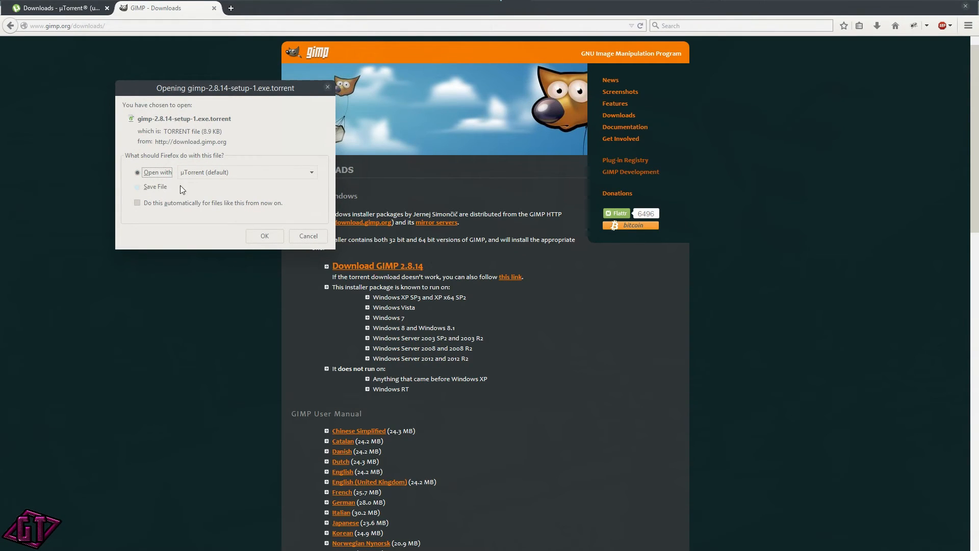
pyautogui.click(247, 172)
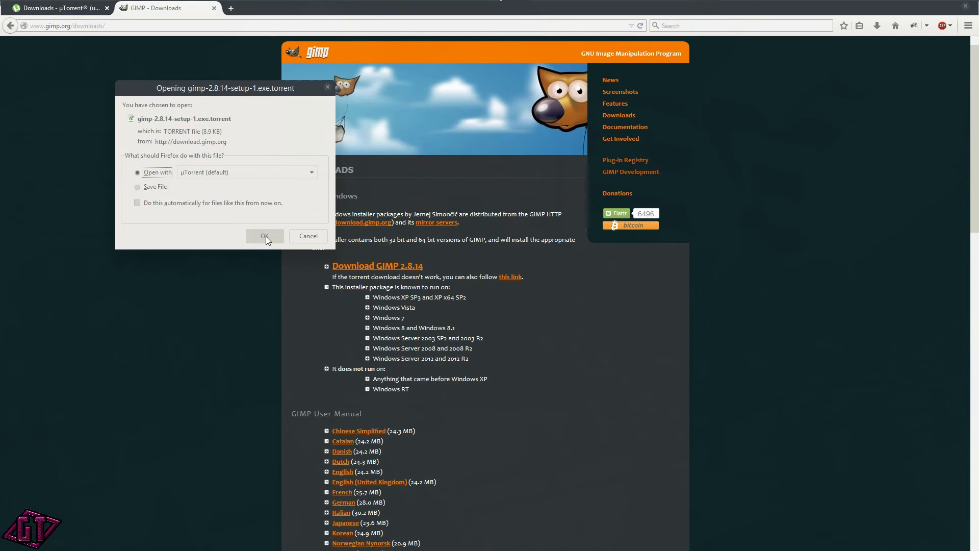
pyautogui.click(265, 236)
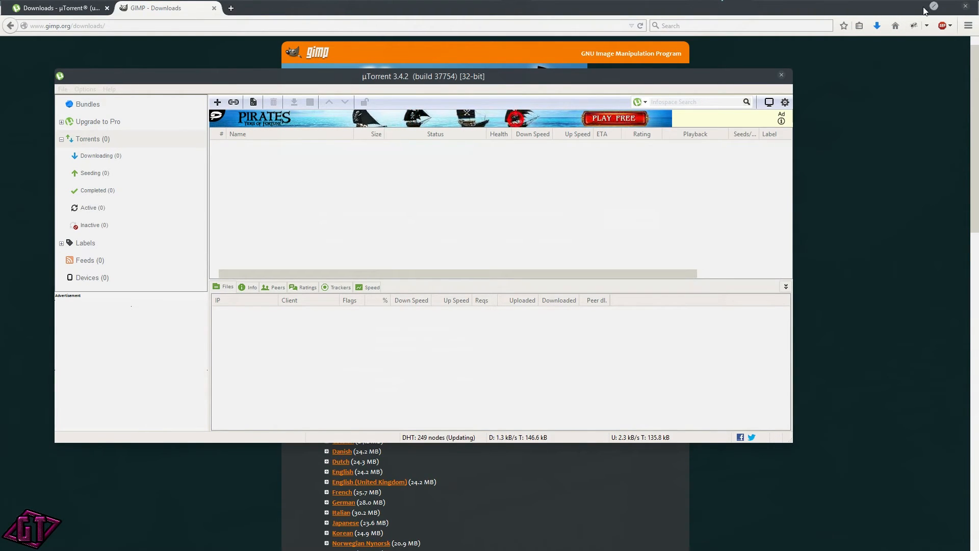
# Step: Add the GIMP 2.8.14 torrent, keeping the Desktop save path and Start torrent enabled
pyautogui.click(876, 25)
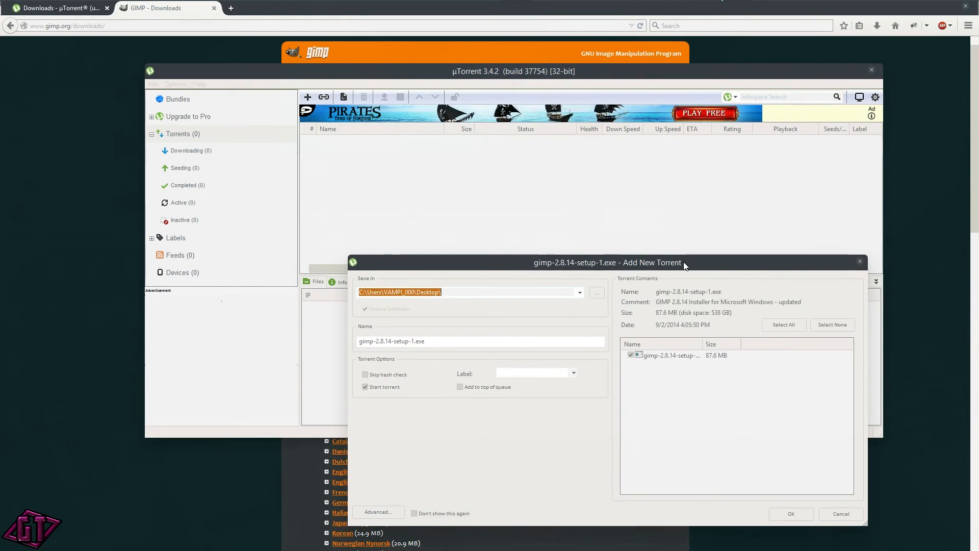
pyautogui.moveTo(607, 262); pyautogui.dragTo(448, 109)
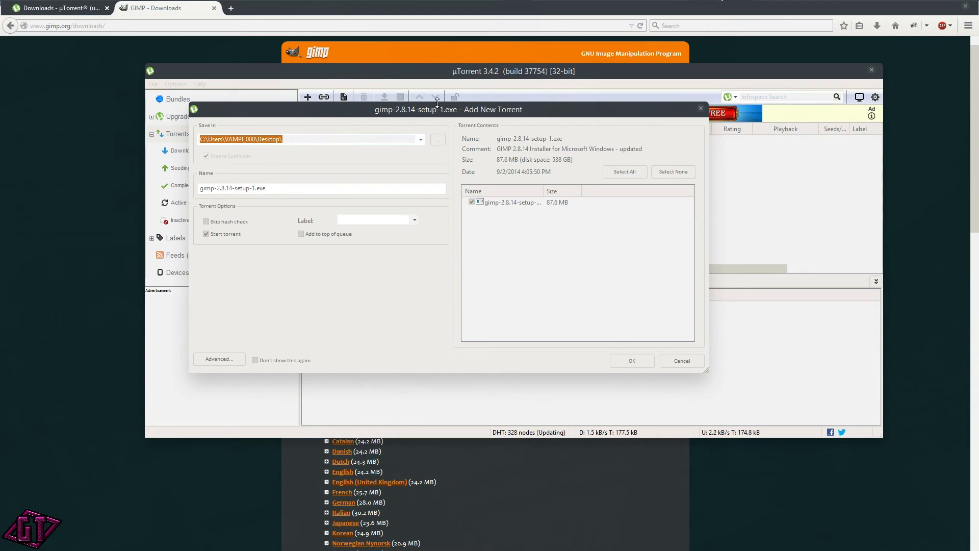
pyautogui.moveTo(451, 194)
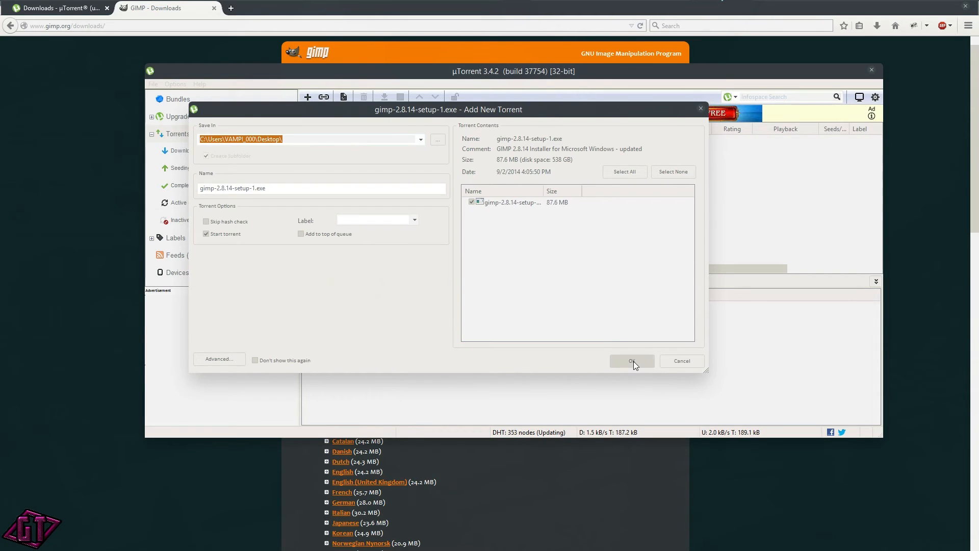
pyautogui.click(632, 361)
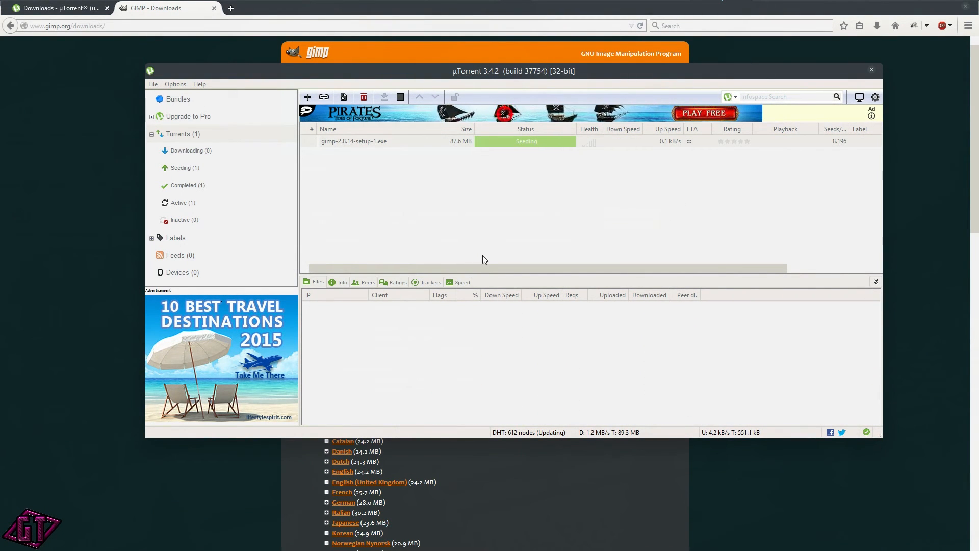
pyautogui.moveTo(570, 182)
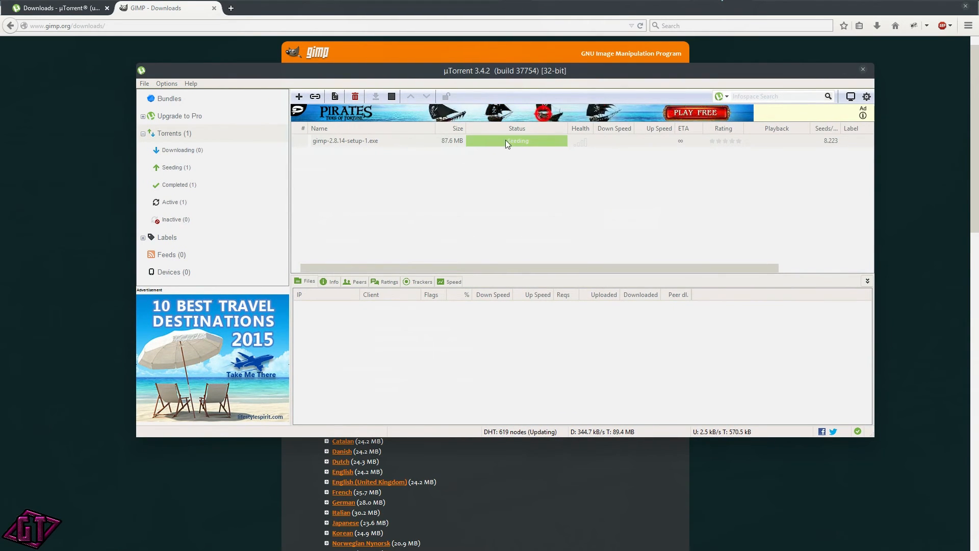
pyautogui.moveTo(392, 122)
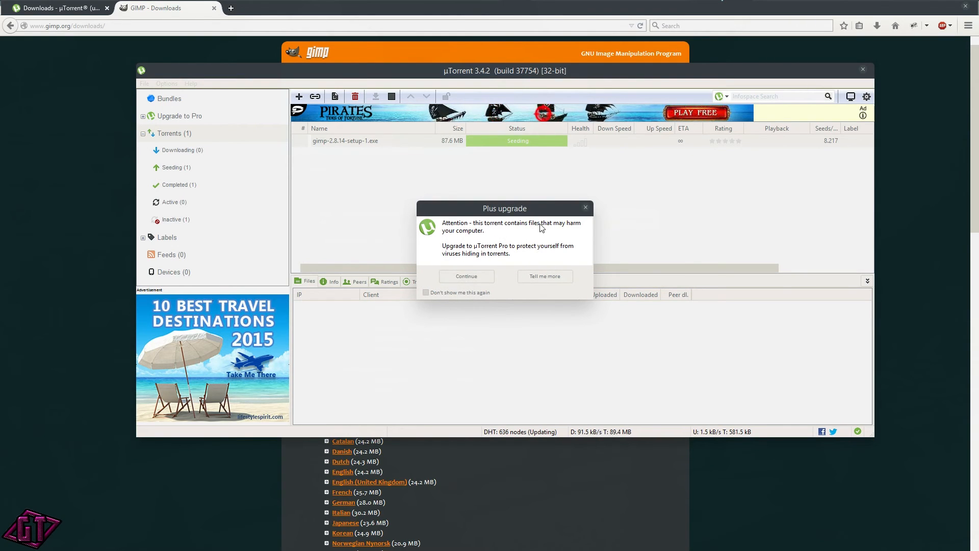
# Step: Dismiss the uTorrent Plus upgrade warning after the GIMP installer finishes downloading
pyautogui.click(465, 276)
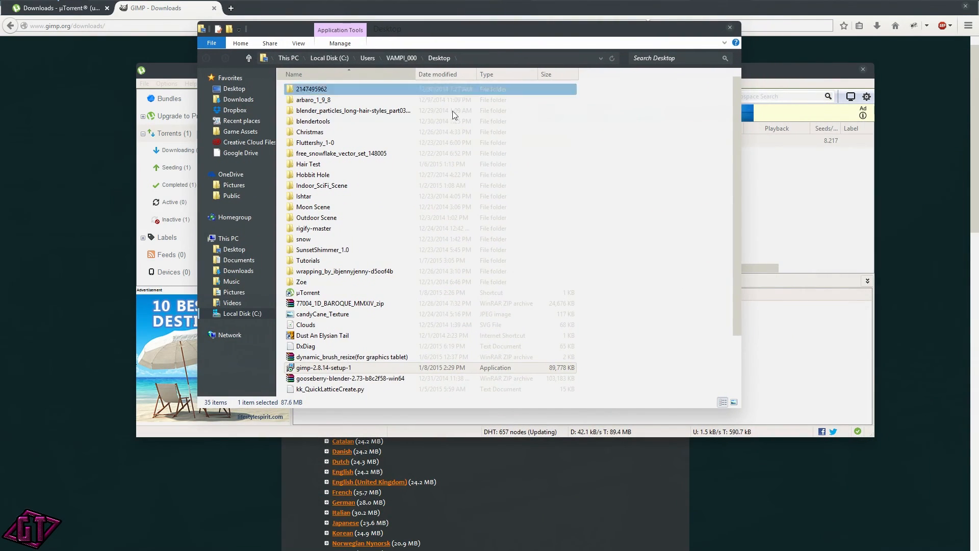
pyautogui.moveTo(324, 368)
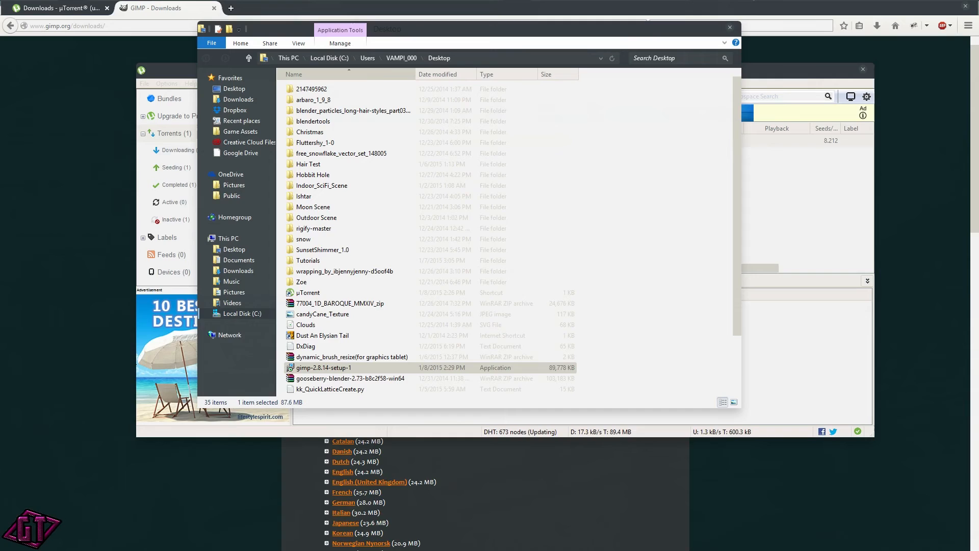
# Step: Run gimp-2.8.14-setup-1 from the Desktop folder
pyautogui.doubleClick(323, 367)
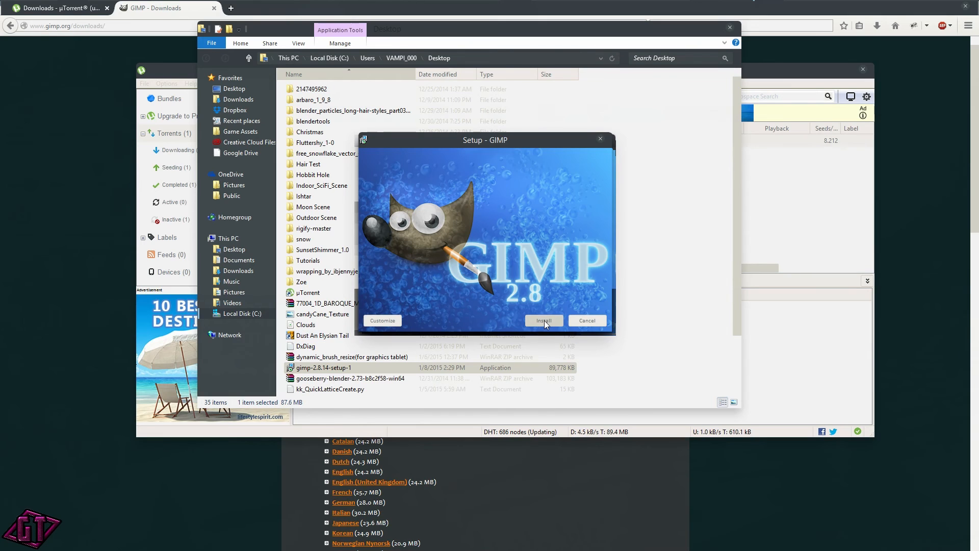
# Step: Install GIMP with the default setup options and close the completed wizard
pyautogui.click(543, 320)
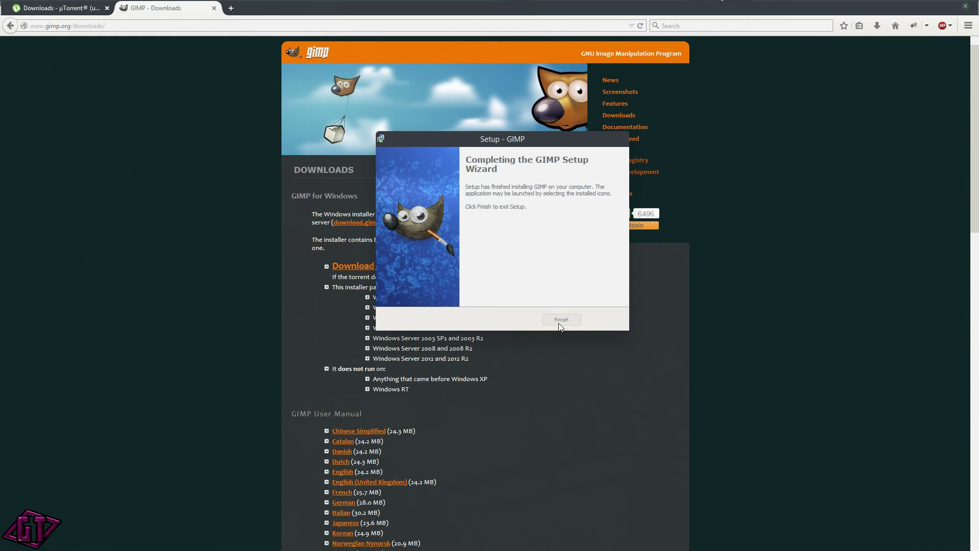
pyautogui.click(562, 319)
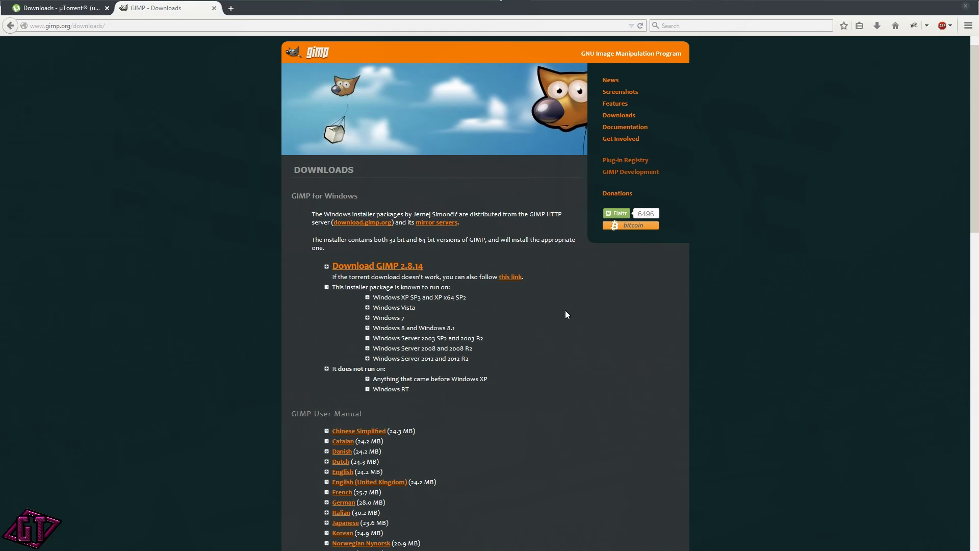
pyautogui.moveTo(940, 17)
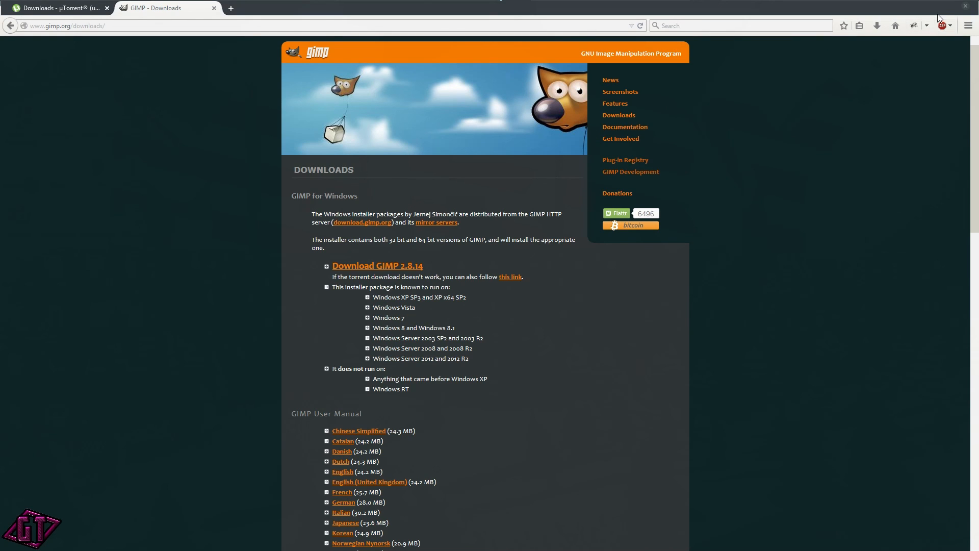
pyautogui.moveTo(422, 316)
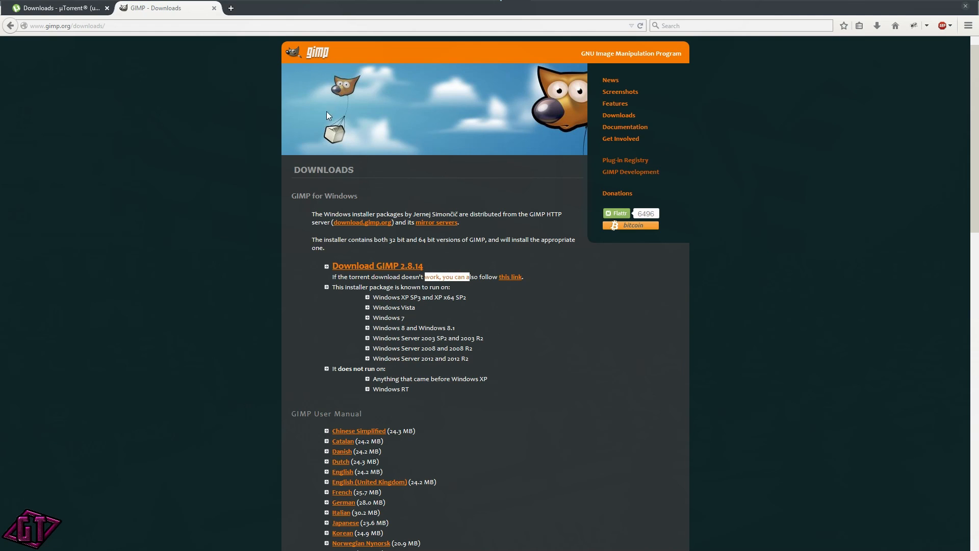
pyautogui.moveTo(540, 279)
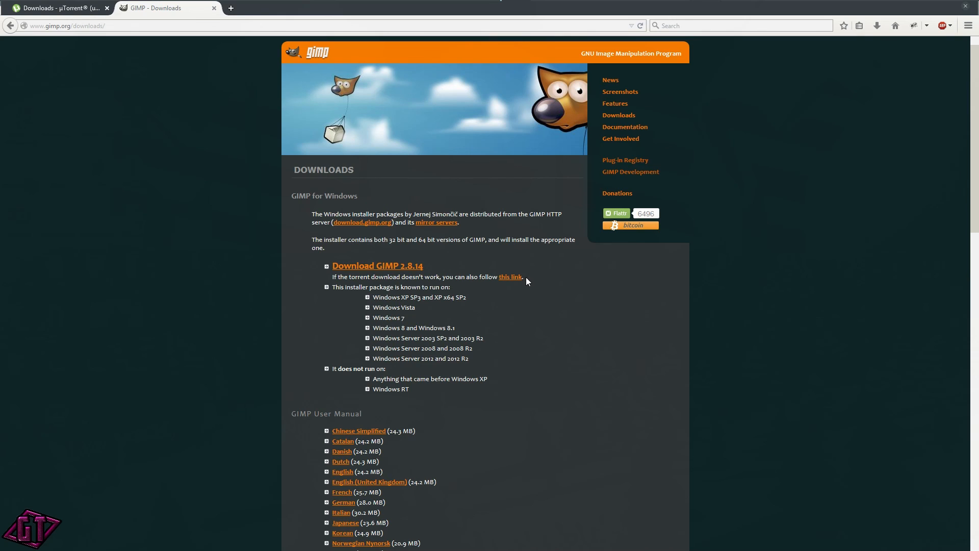
# Step: Save the GIMP 2.8.14 installer from the direct link, then return to the uTorrent page
pyautogui.click(510, 276)
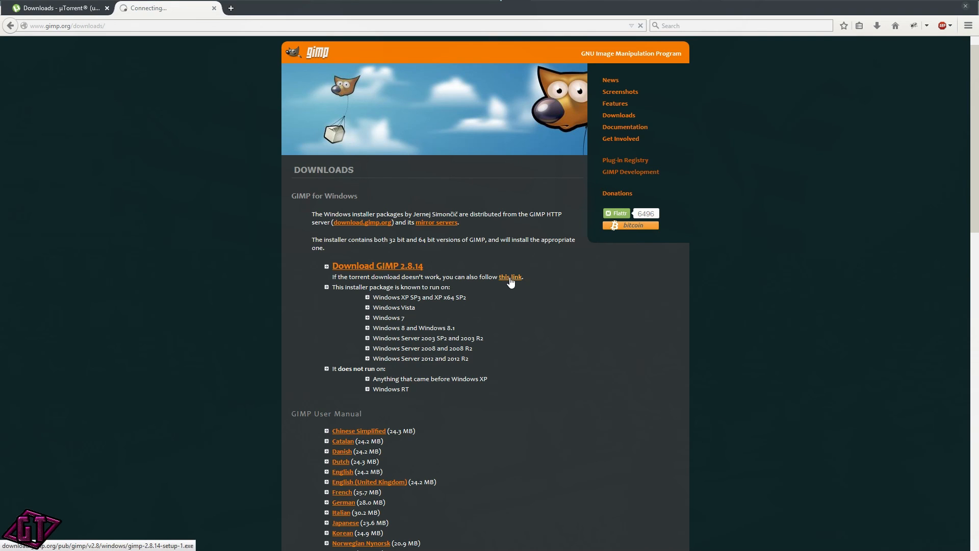
pyautogui.click(512, 276)
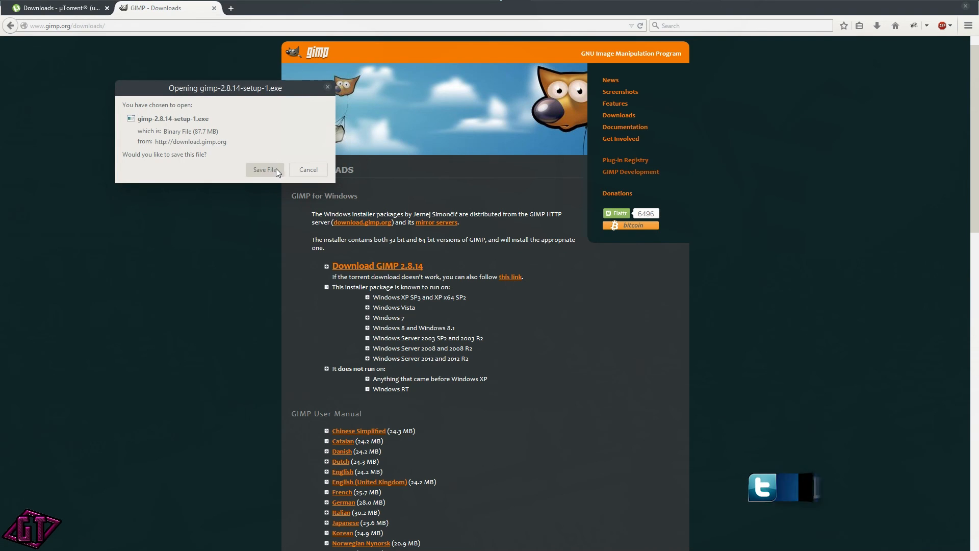
pyautogui.click(265, 169)
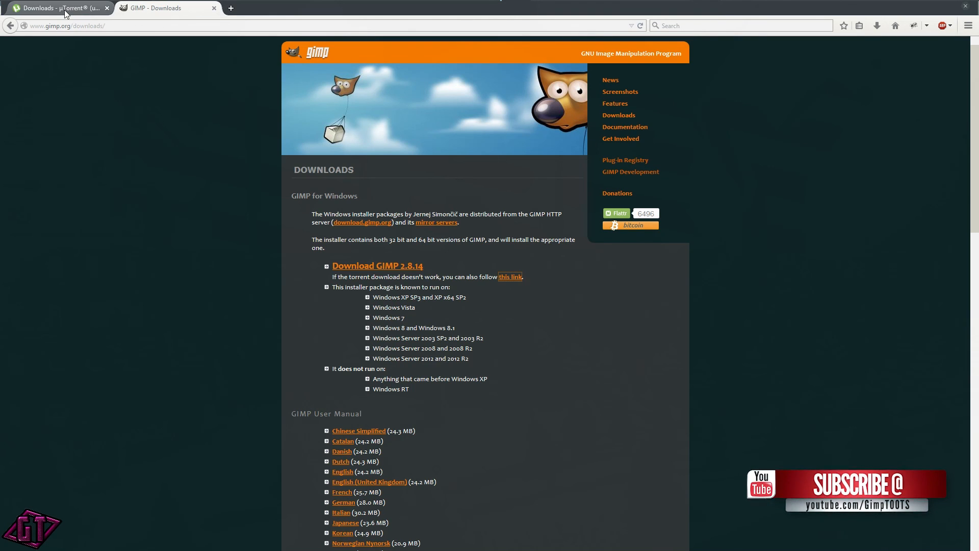
pyautogui.click(61, 9)
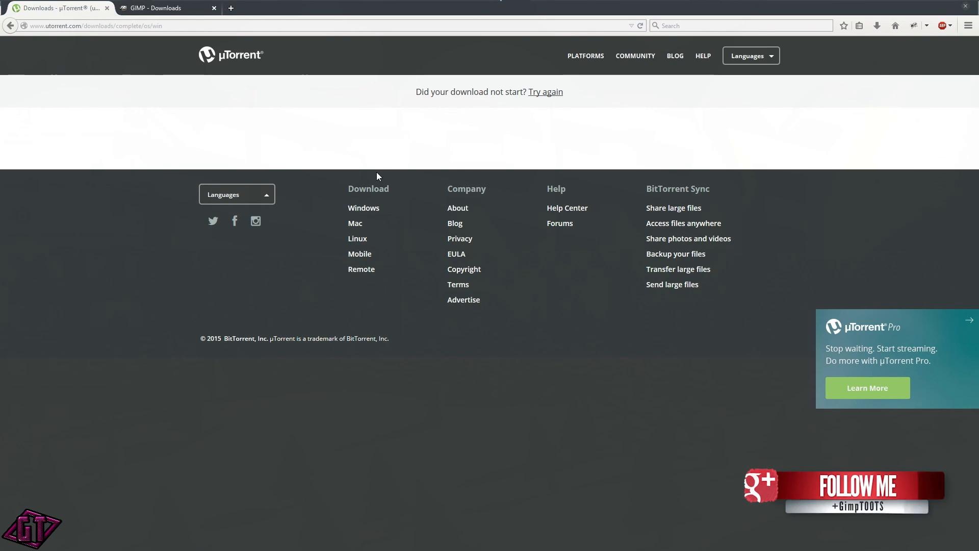